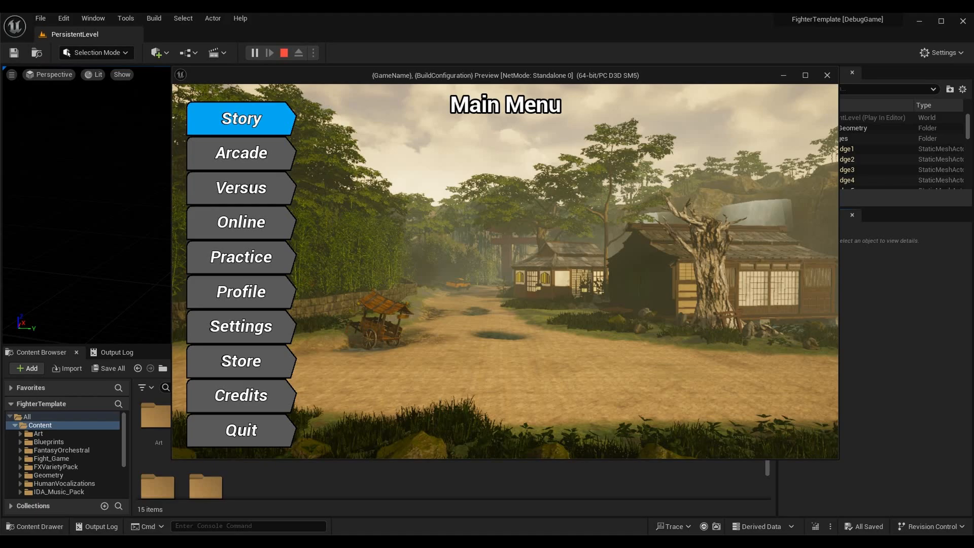
End the FighterTemplate main menu play preview to return to the empty level.
left_click(241, 118)
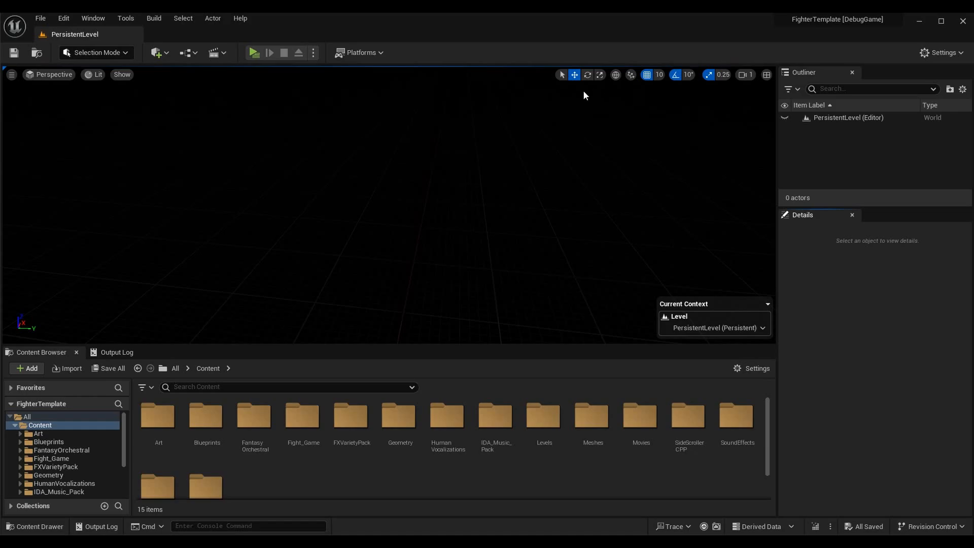
mouse_move(395, 53)
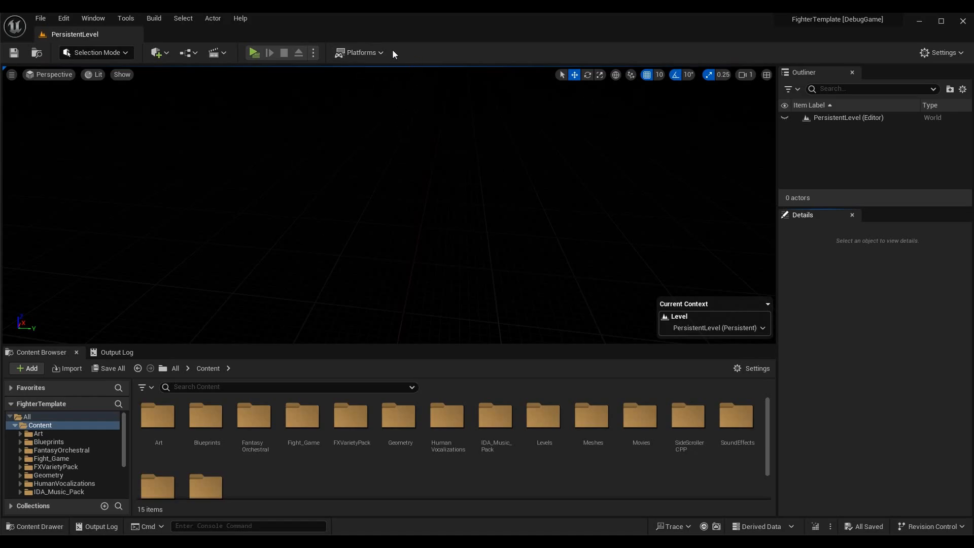
mouse_move(435, 53)
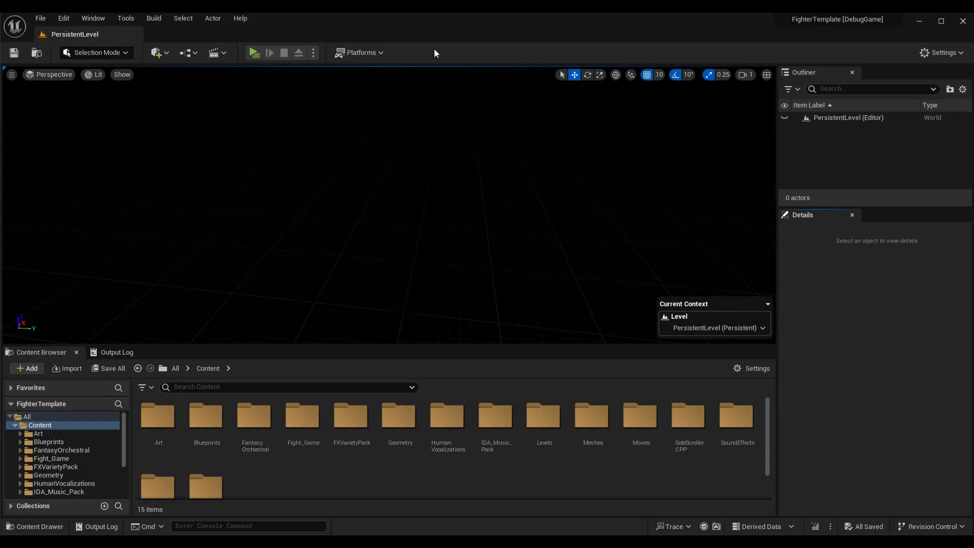
mouse_move(576, 210)
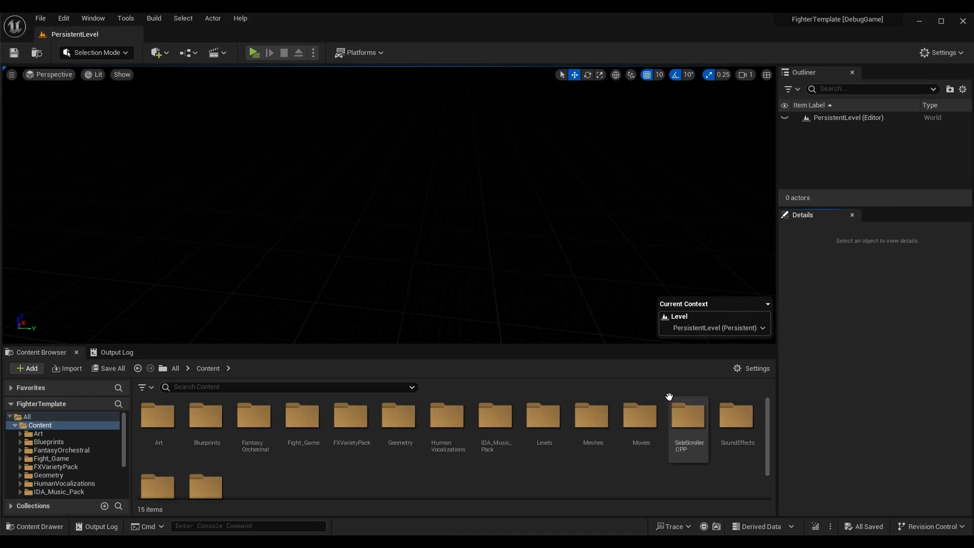
mouse_move(679, 526)
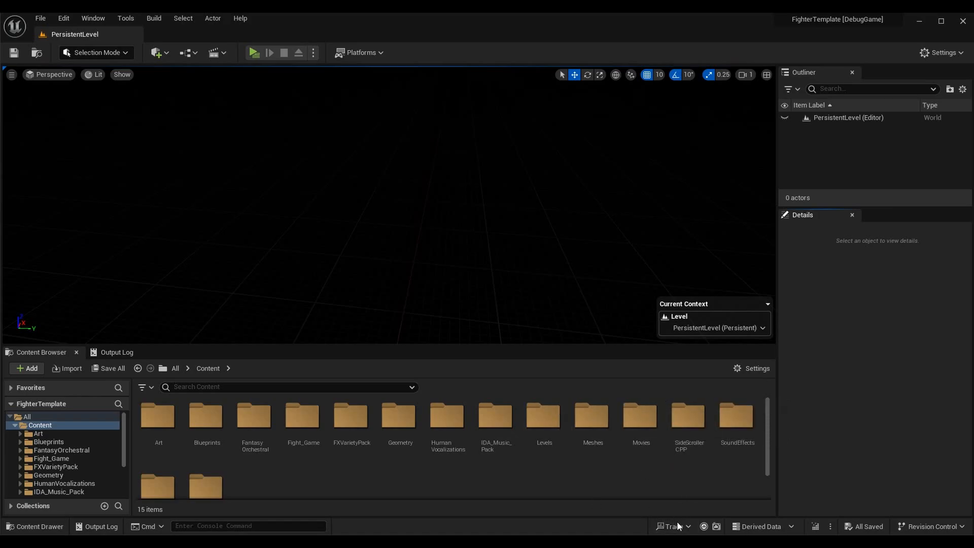
mouse_move(686, 540)
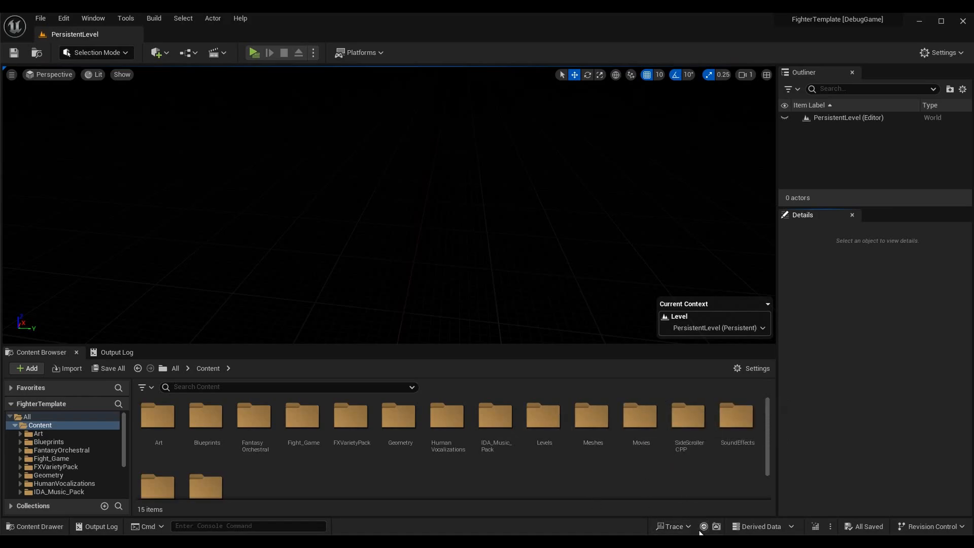
mouse_move(678, 526)
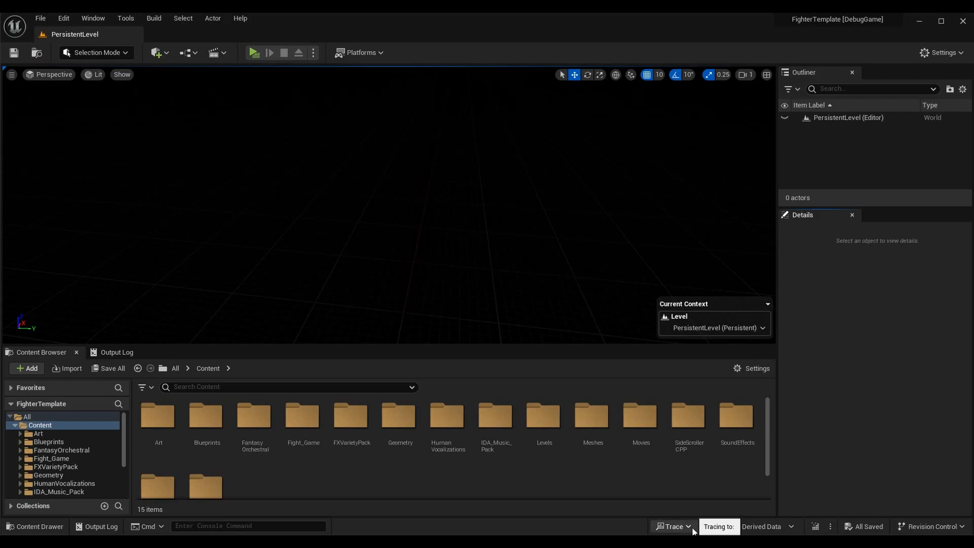
Bring up the status bar Trace menu with its trace data, destination and Insights options.
left_click(671, 526)
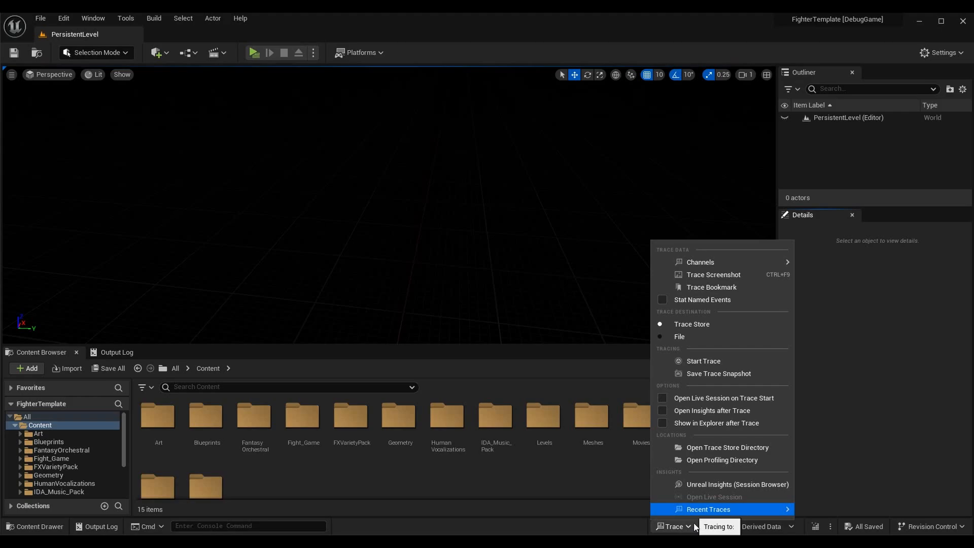
mouse_move(770, 283)
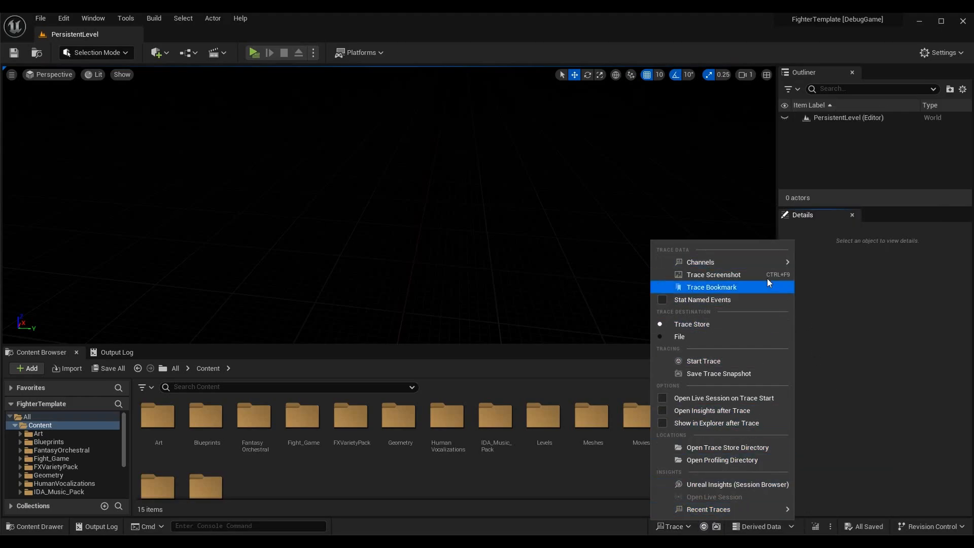
mouse_move(719, 275)
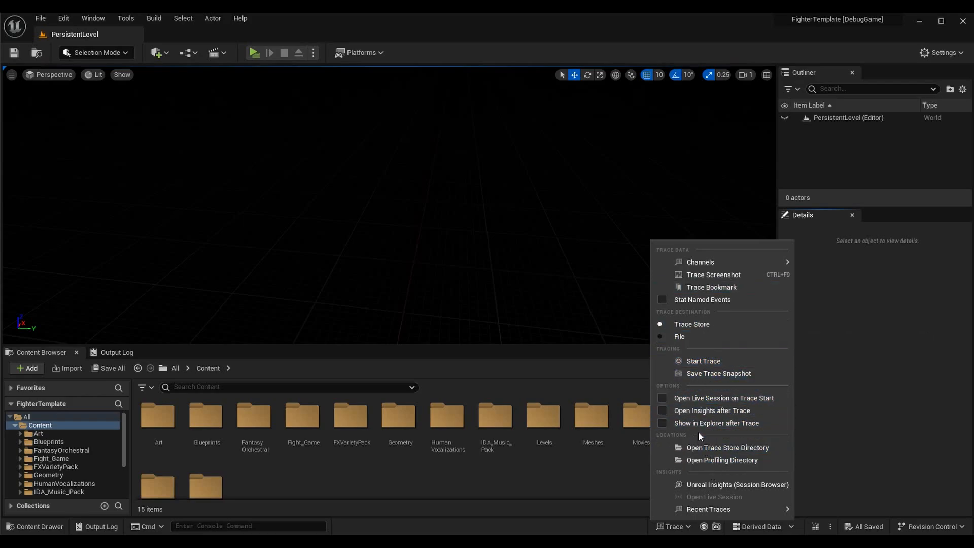
mouse_move(747, 506)
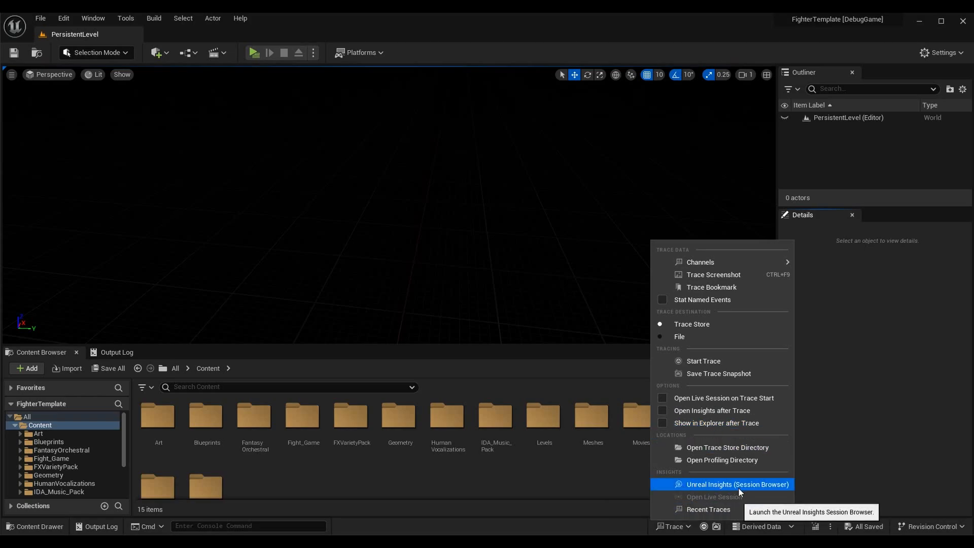
mouse_move(759, 487)
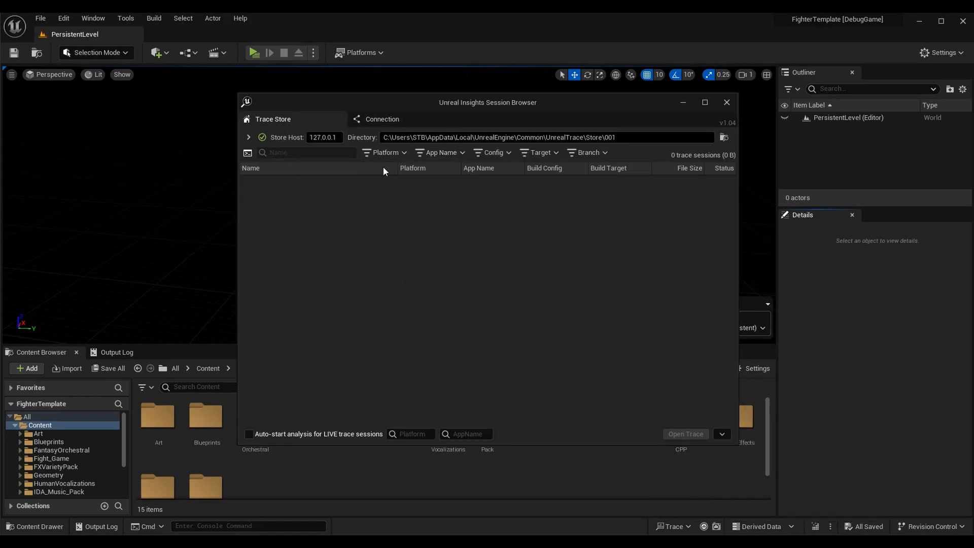
mouse_move(511, 114)
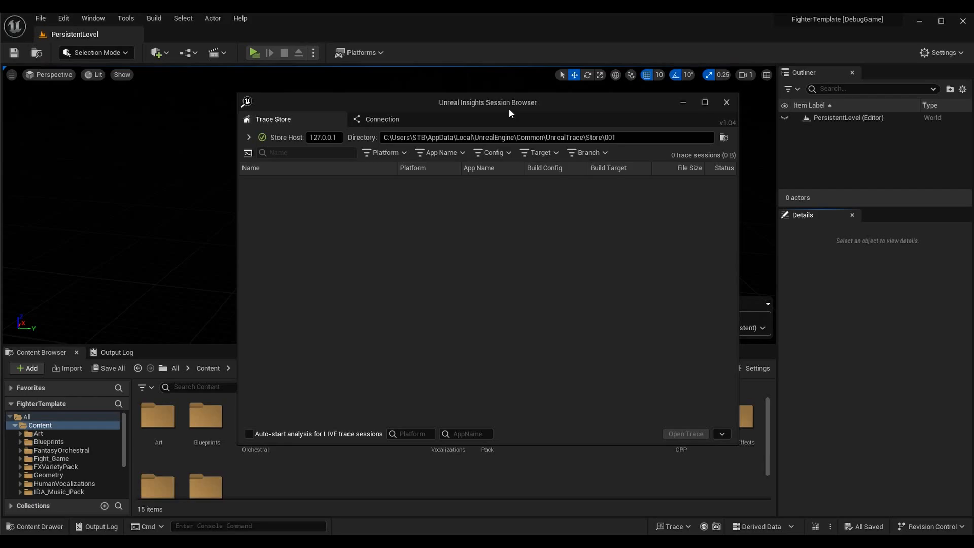
mouse_move(407, 235)
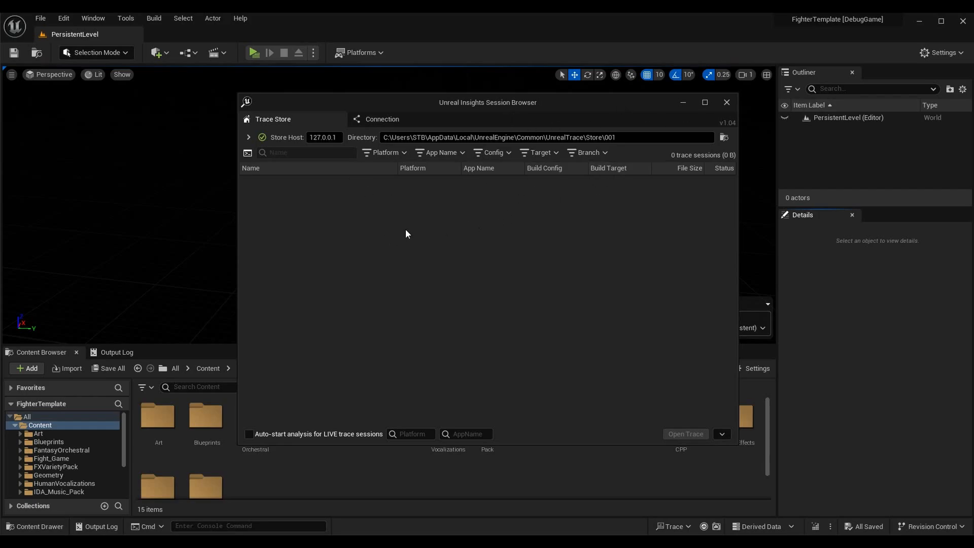
mouse_move(392, 285)
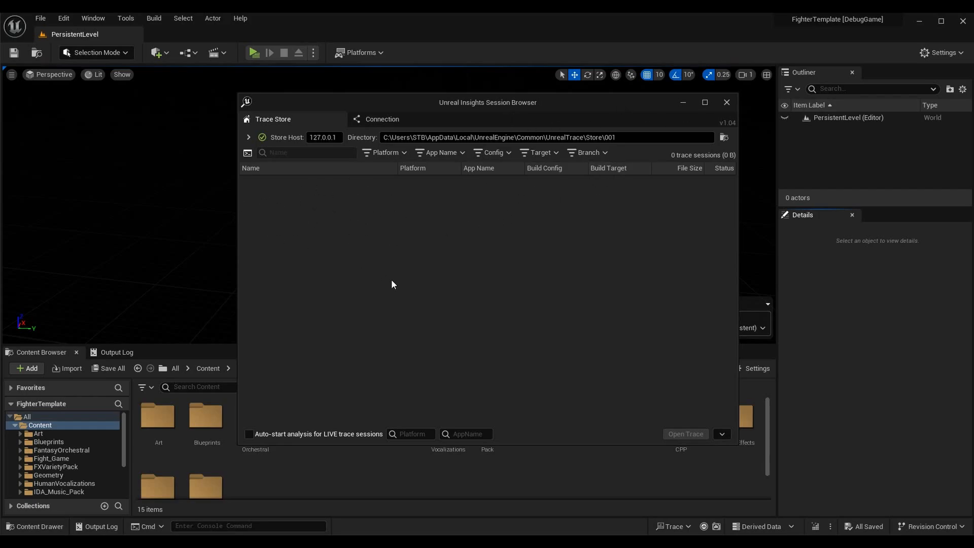
mouse_move(584, 253)
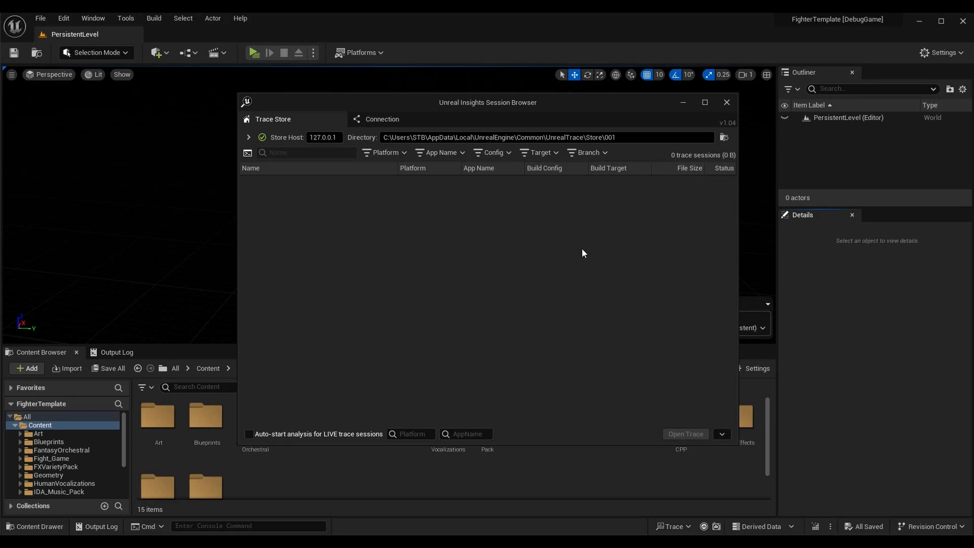
mouse_move(727, 101)
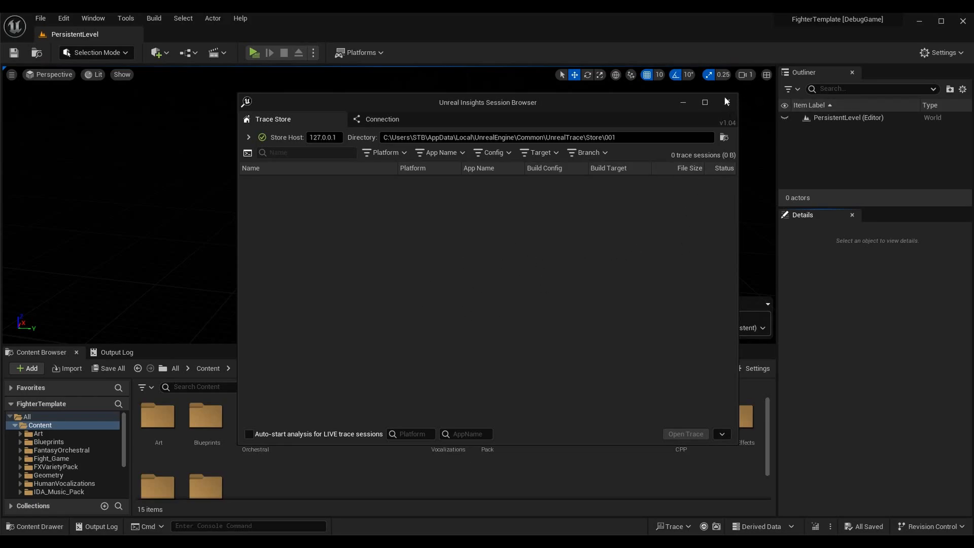
Close the empty Session Browser and start a trace saving to the localhost trace store.
left_click(727, 102)
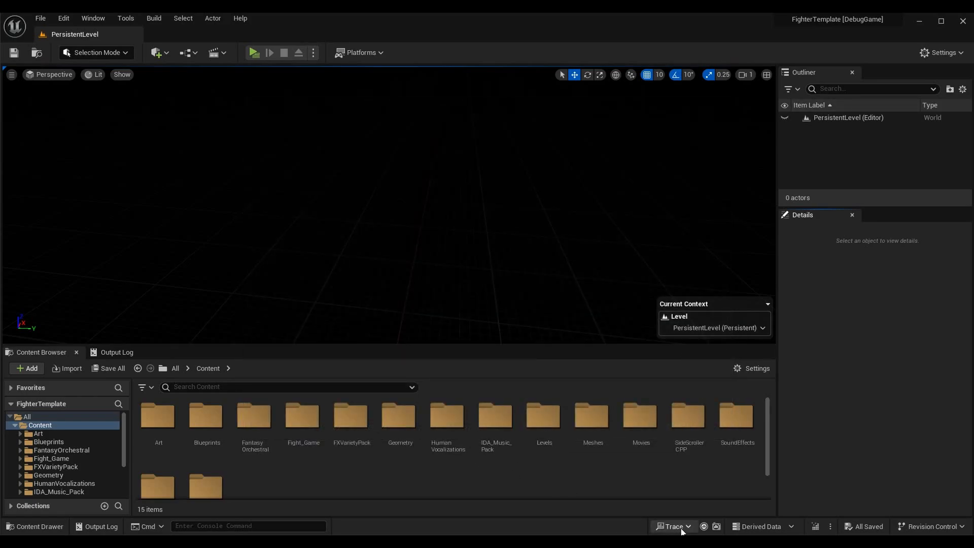
left_click(673, 526)
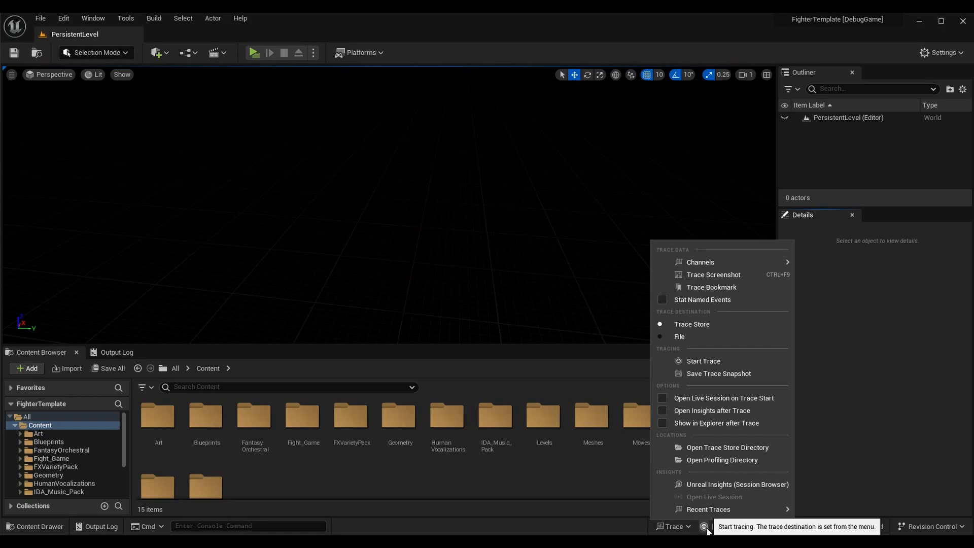
left_click(703, 361)
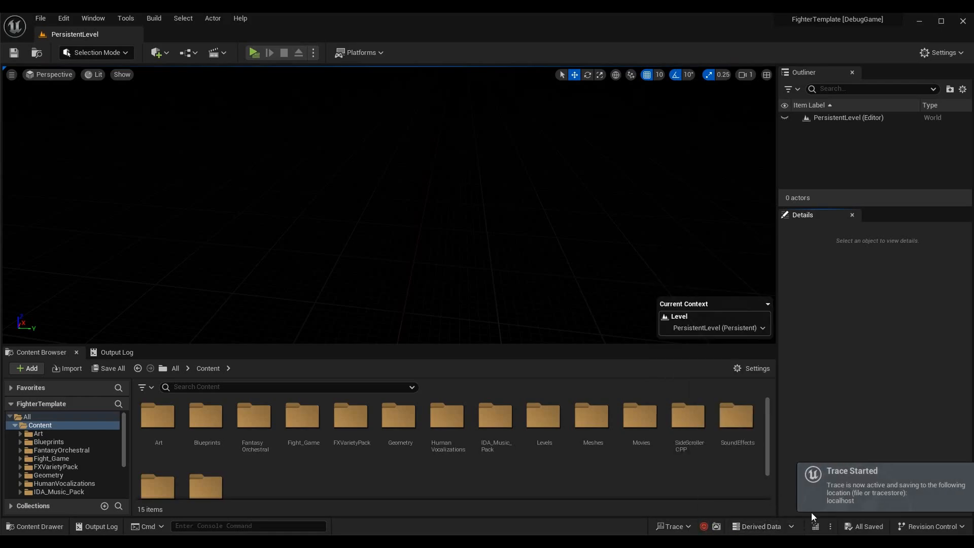
mouse_move(862, 378)
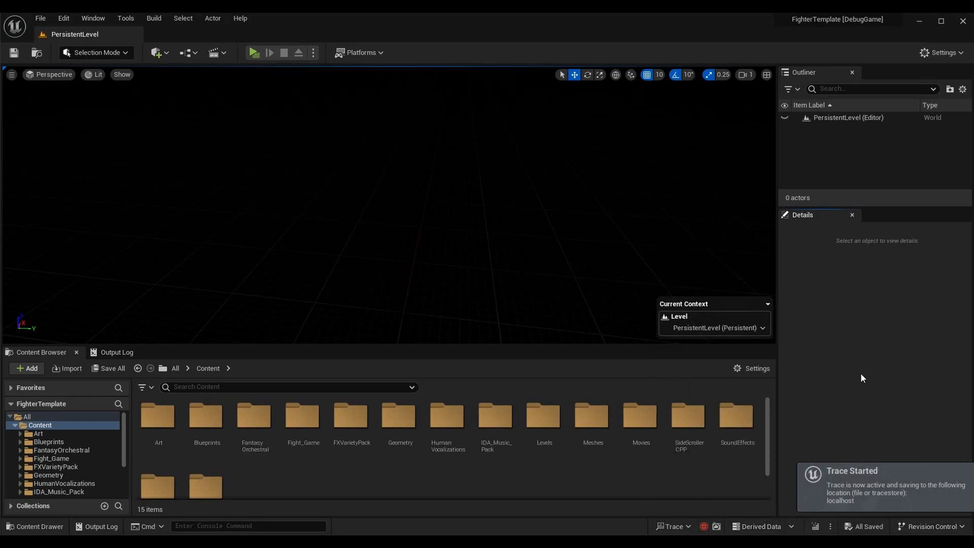
mouse_move(678, 235)
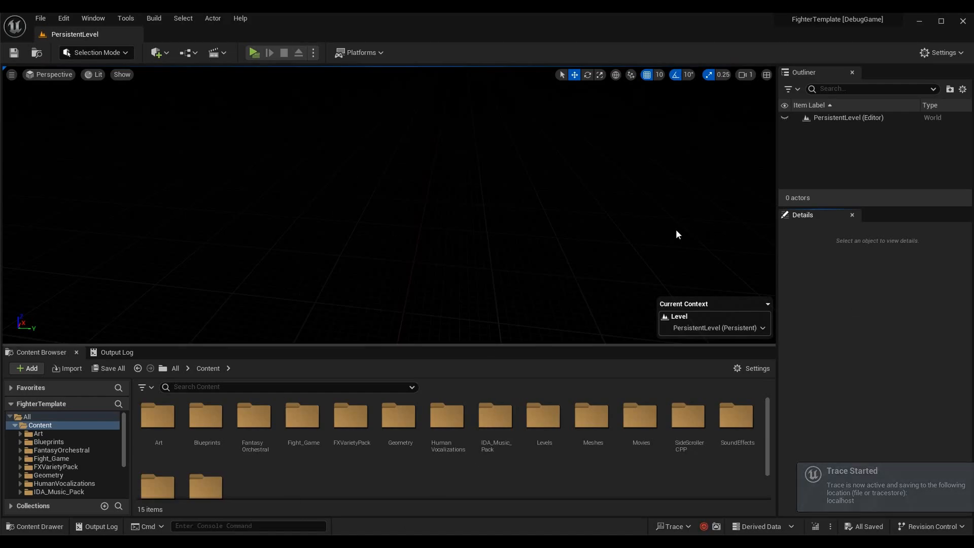
mouse_move(254, 52)
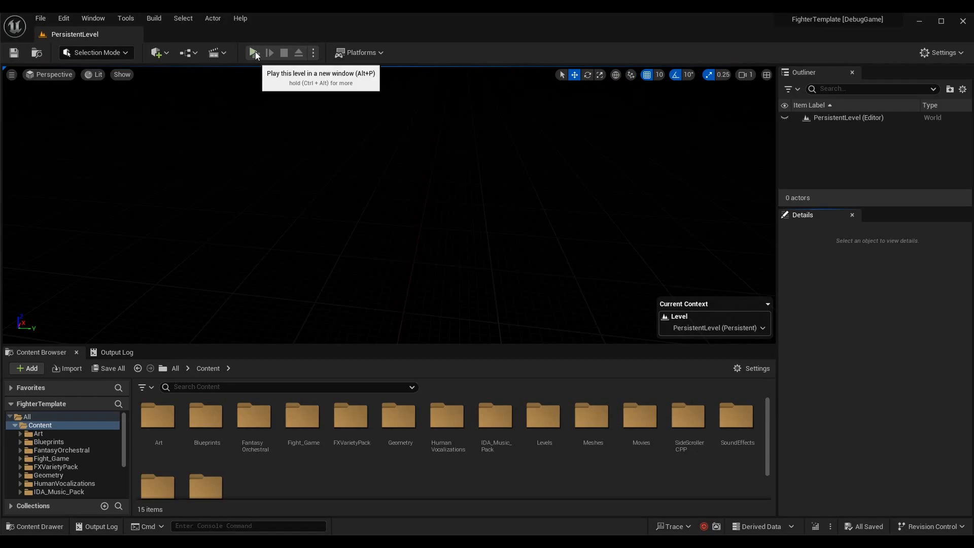
Play the fighter level in Standalone mode, using CheatFreezeGame, until Rematch/Character Select/Main Menu appear.
left_click(253, 52)
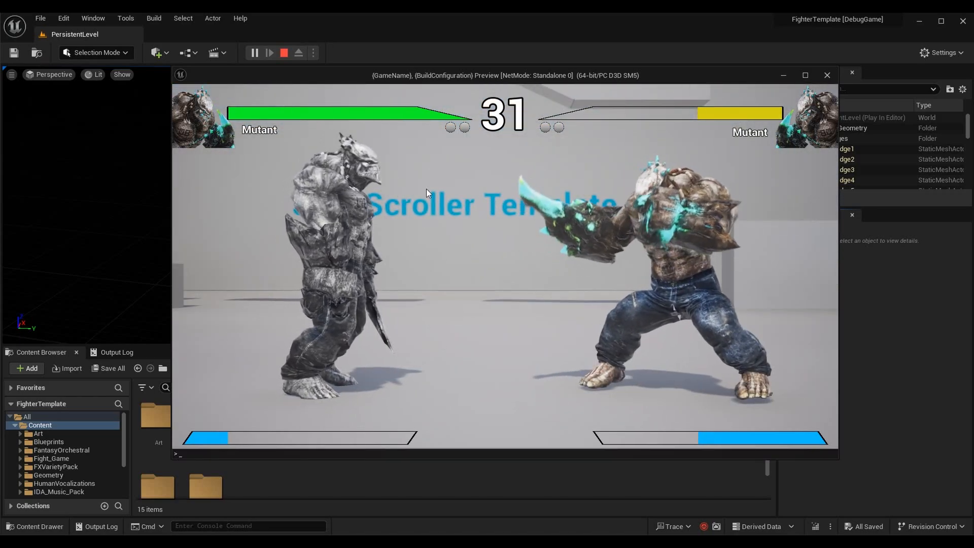
type("CheatFreezeGame")
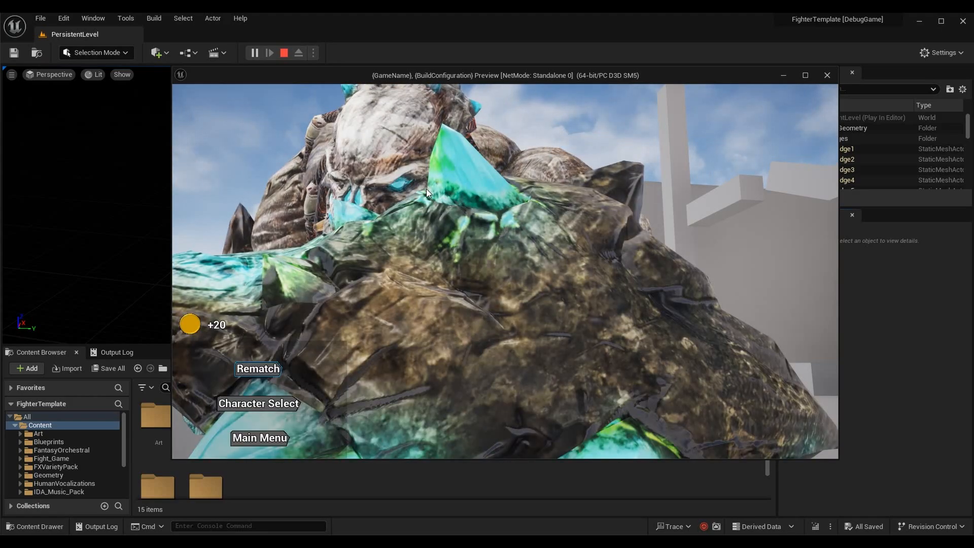
Stop the game preview and trace recording, then bring up the recorded session in Unreal Insights.
left_click(284, 52)
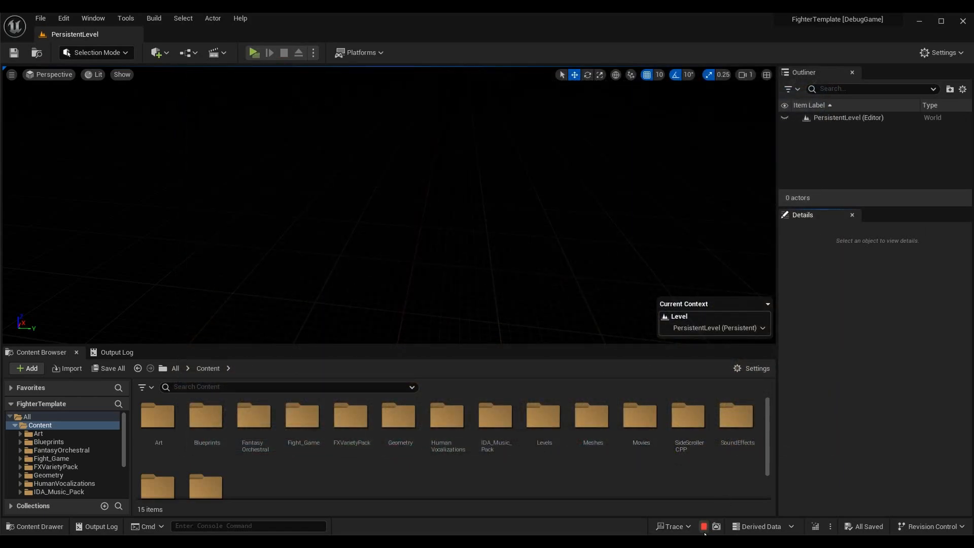
left_click(673, 526)
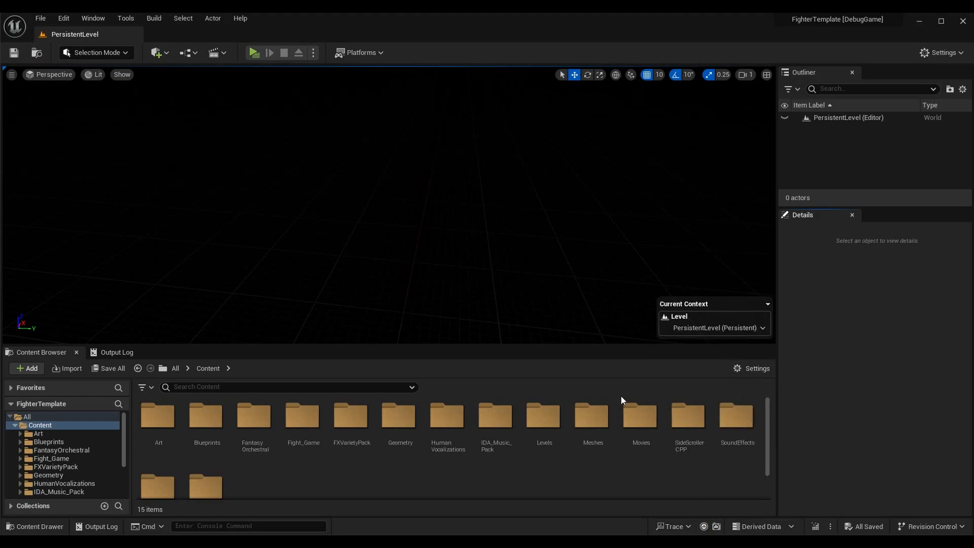
left_click(671, 526)
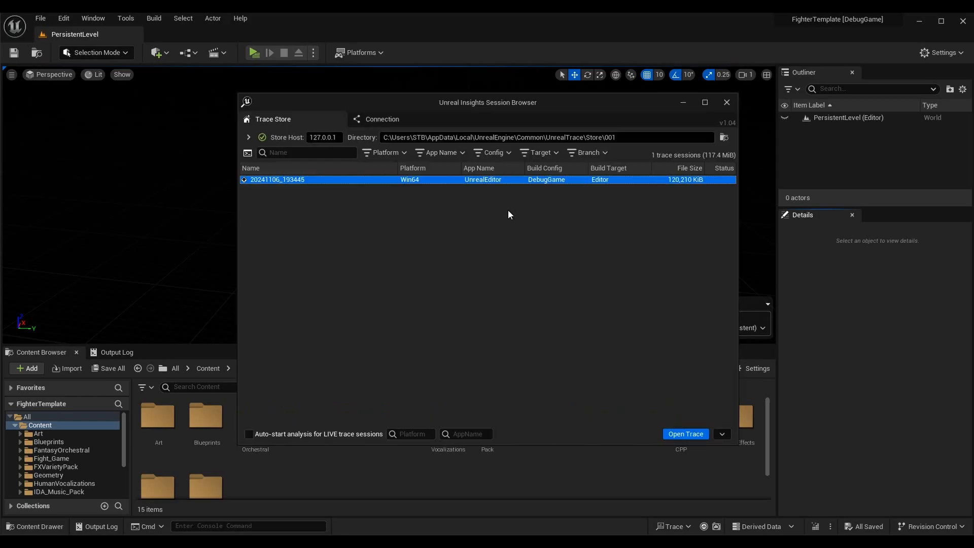
mouse_move(260, 99)
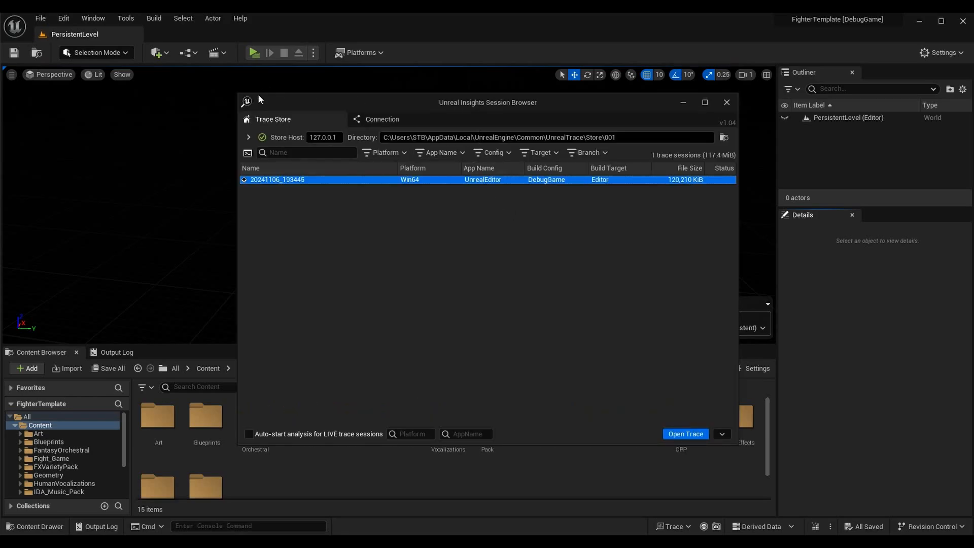
Maximize the Session Browser listing the 20241106_193445 editor trace.
left_click(705, 102)
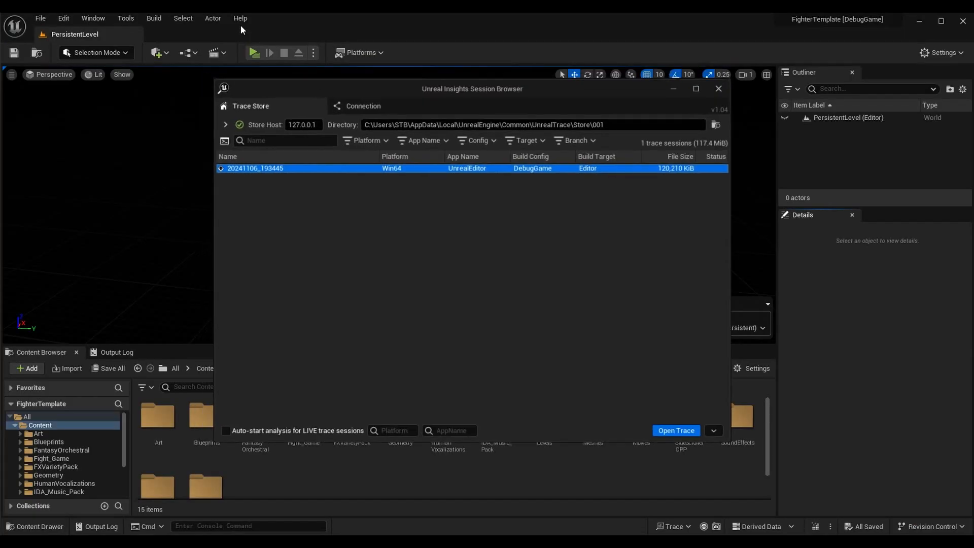
left_click_drag(473, 88, 250, 22)
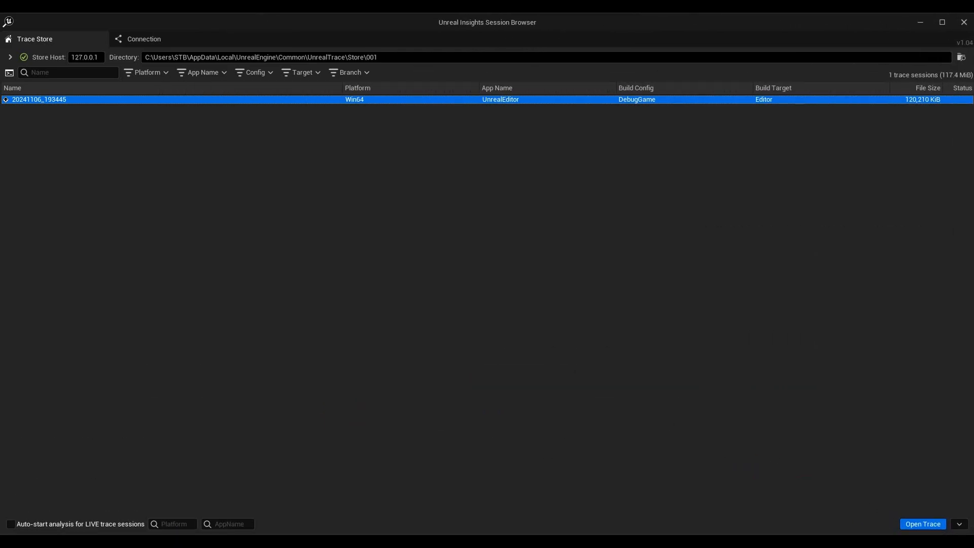
mouse_move(558, 365)
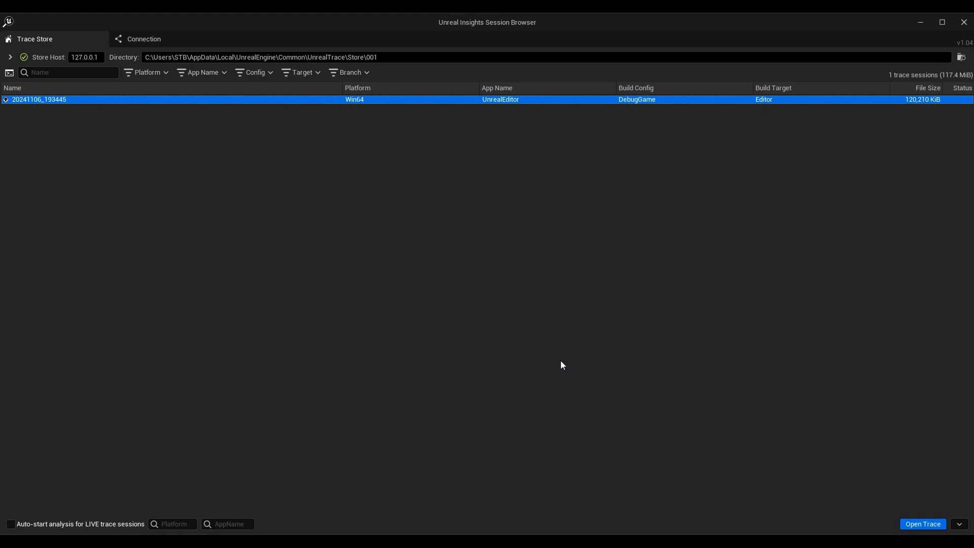
mouse_move(10, 27)
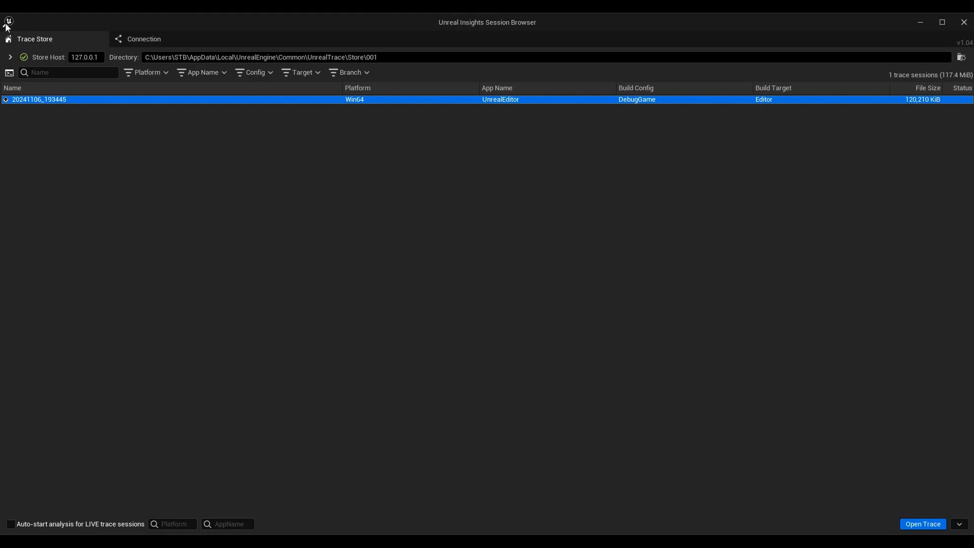
mouse_move(16, 22)
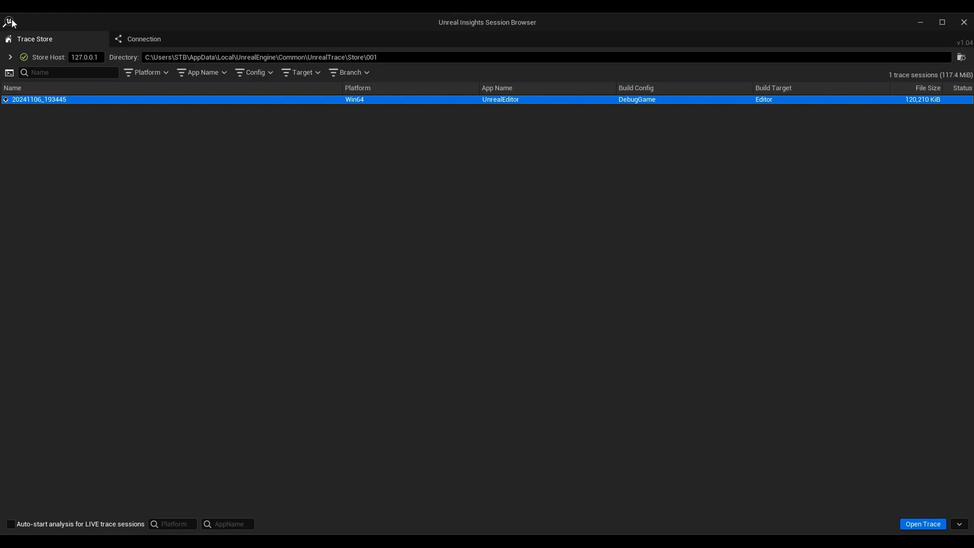
mouse_move(444, 132)
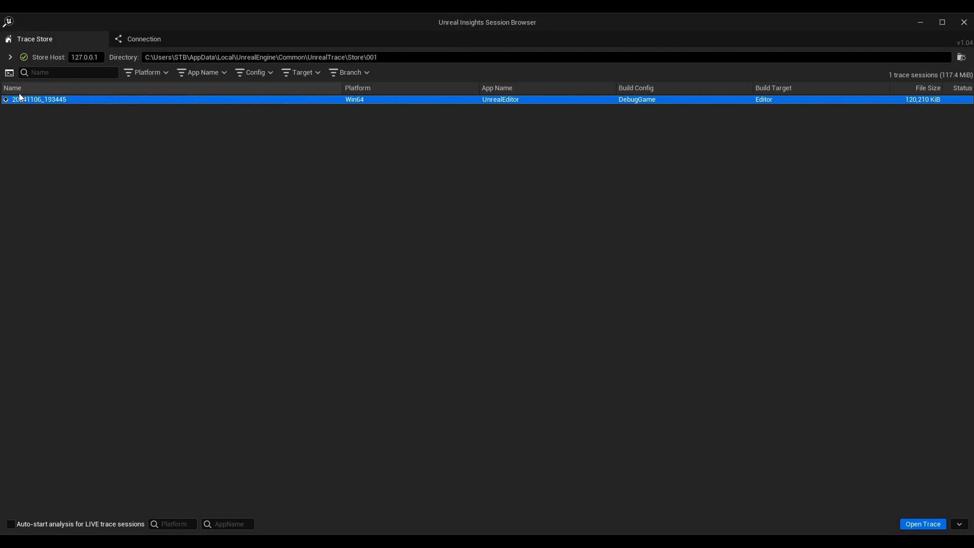
mouse_move(25, 111)
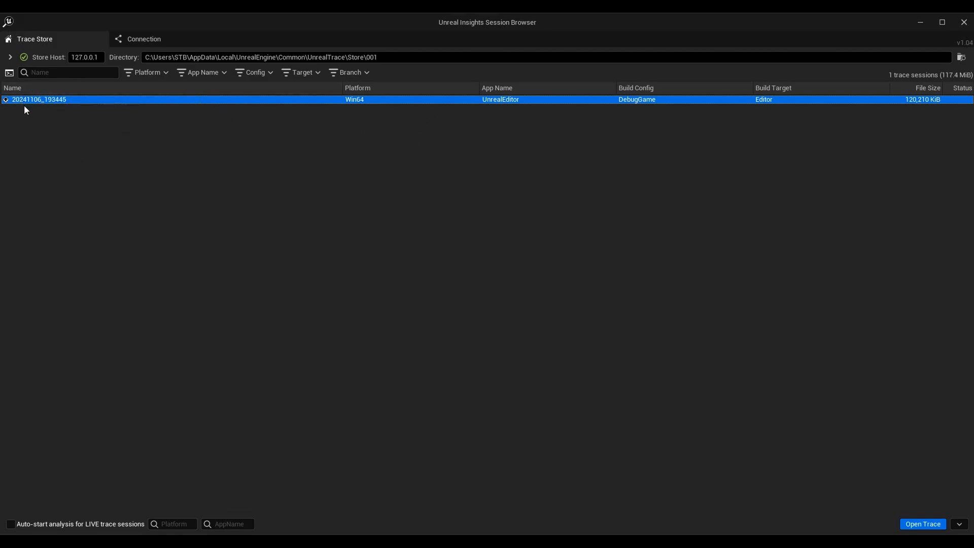
mouse_move(33, 107)
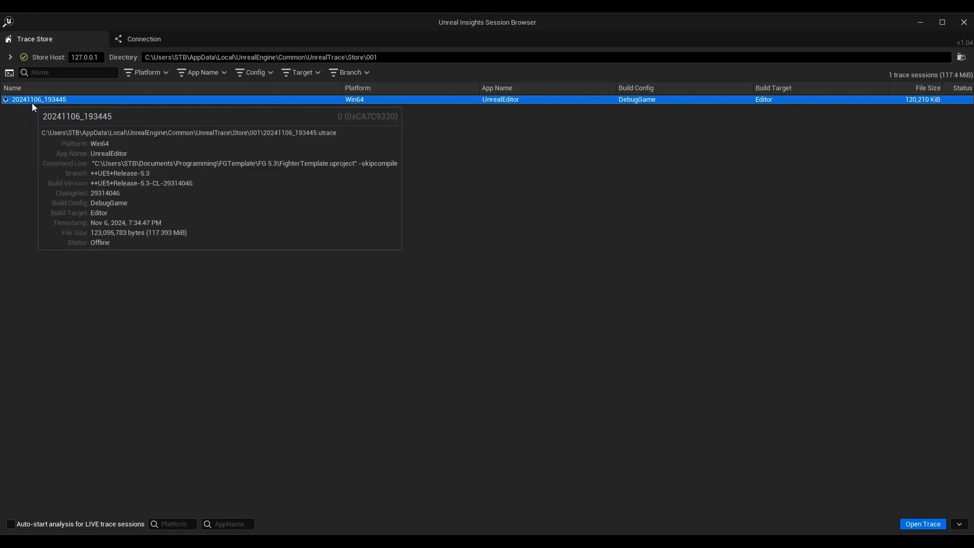
mouse_move(362, 94)
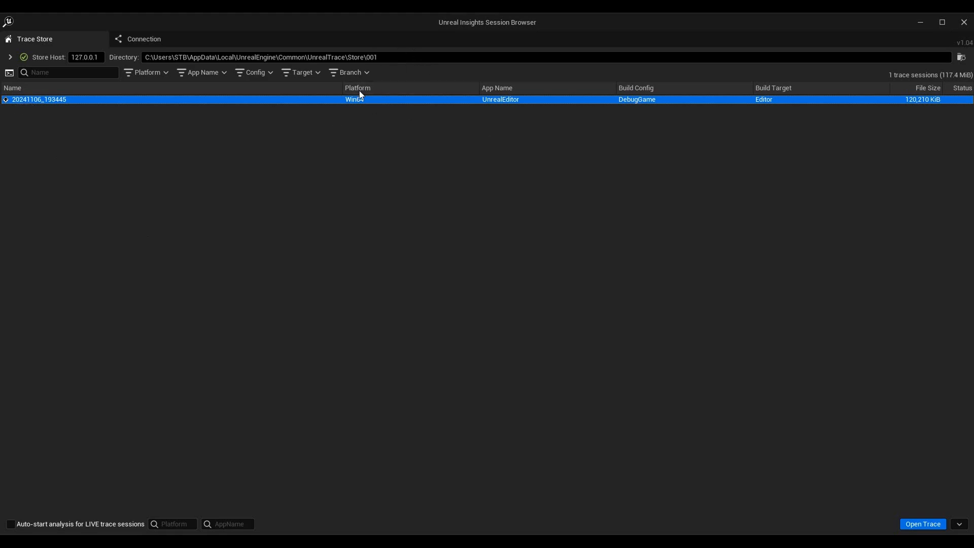
mouse_move(542, 129)
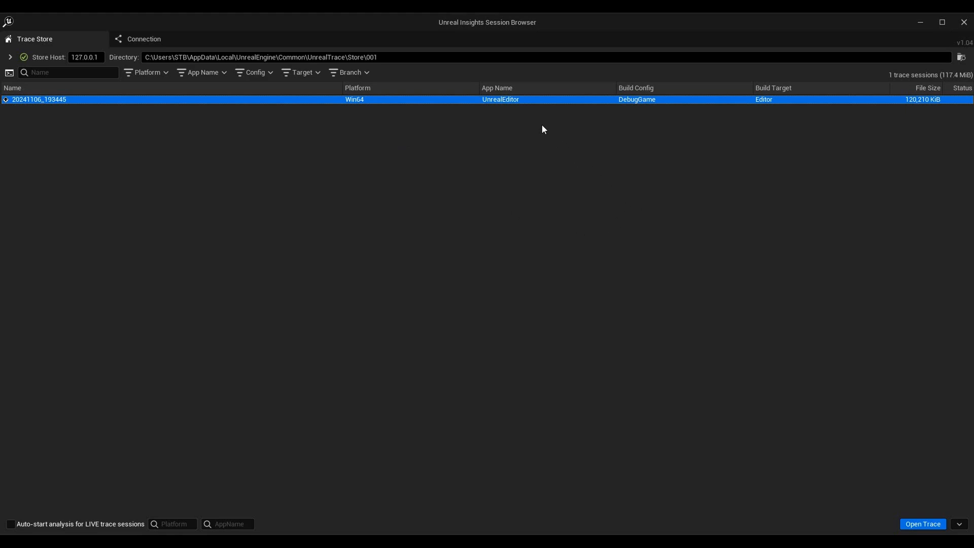
mouse_move(516, 106)
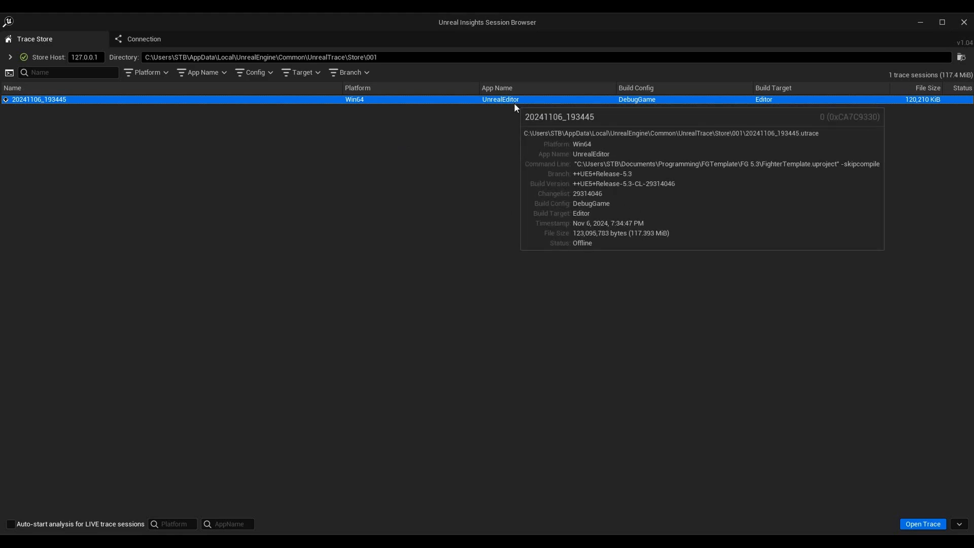
mouse_move(525, 122)
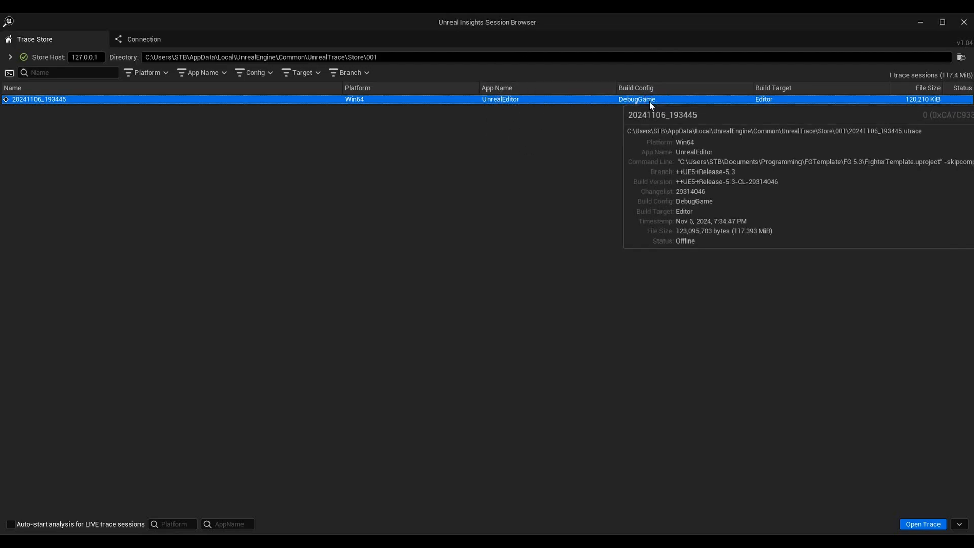
mouse_move(632, 138)
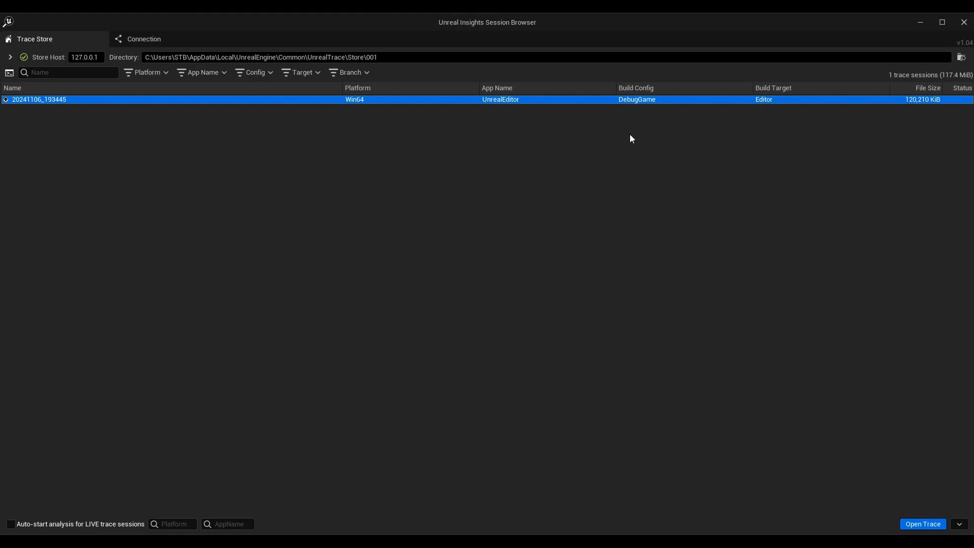
mouse_move(785, 95)
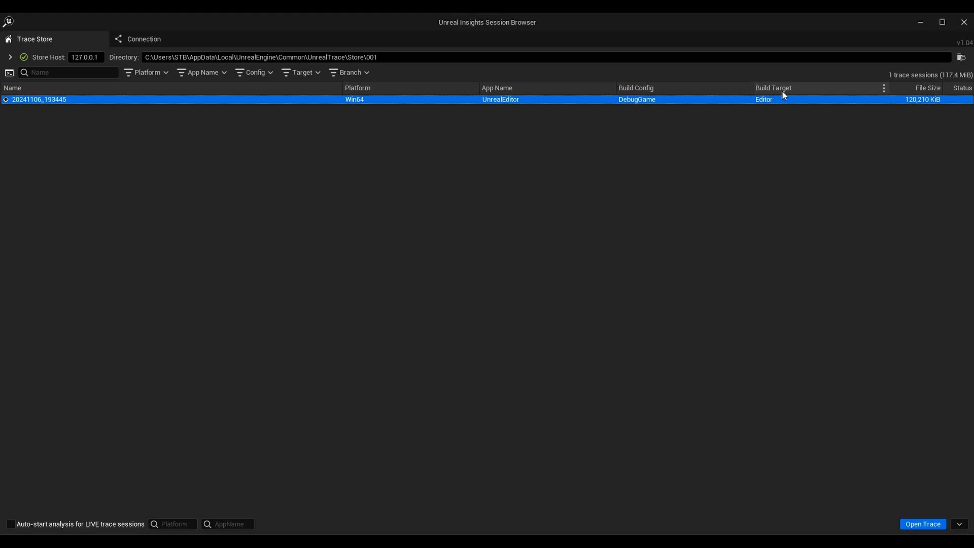
mouse_move(860, 84)
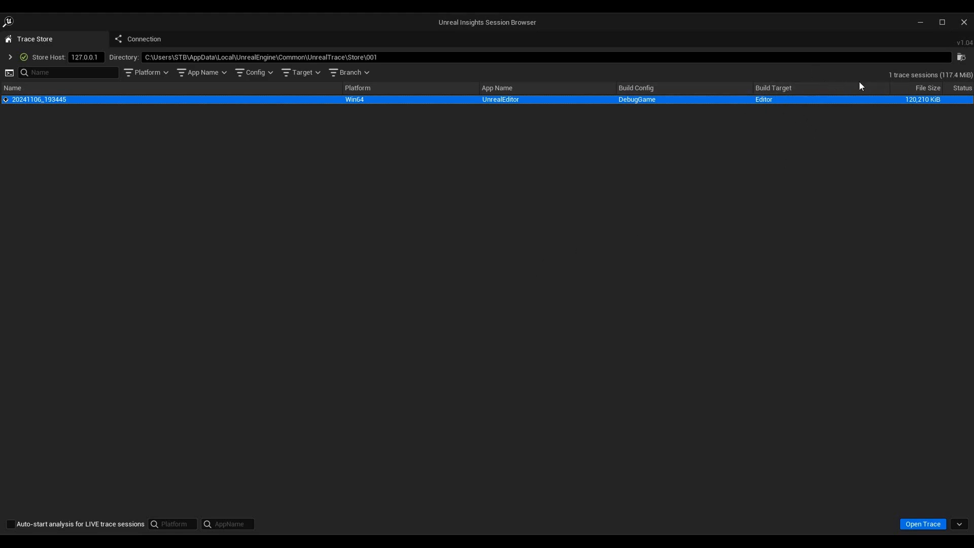
mouse_move(936, 102)
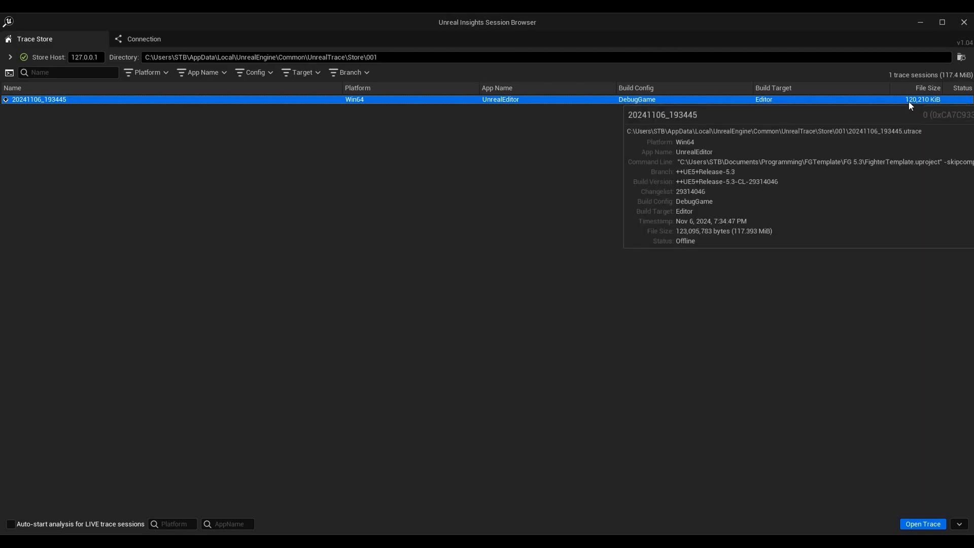
mouse_move(727, 241)
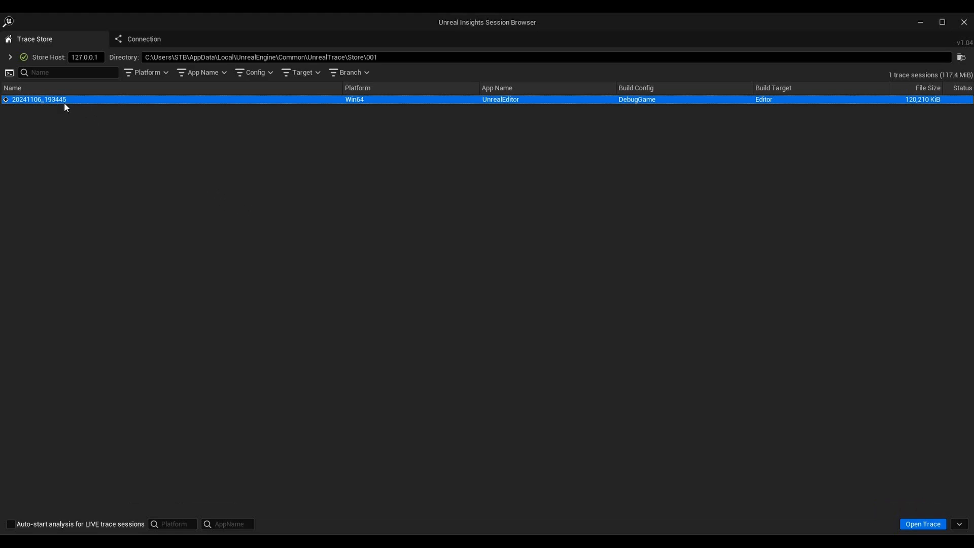
Open the recorded editor trace in Timing Insights to view frames, threads, timers and logs.
left_click(923, 524)
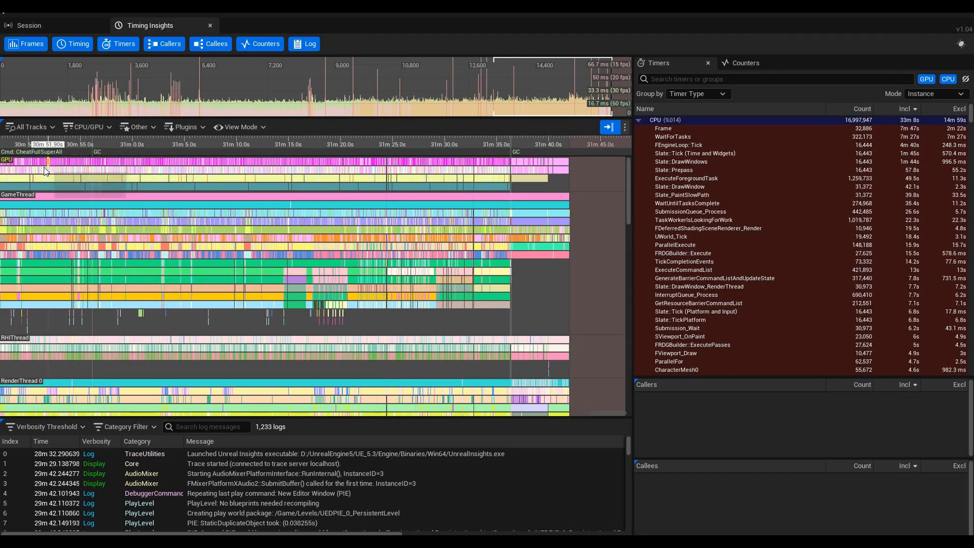
mouse_move(84, 238)
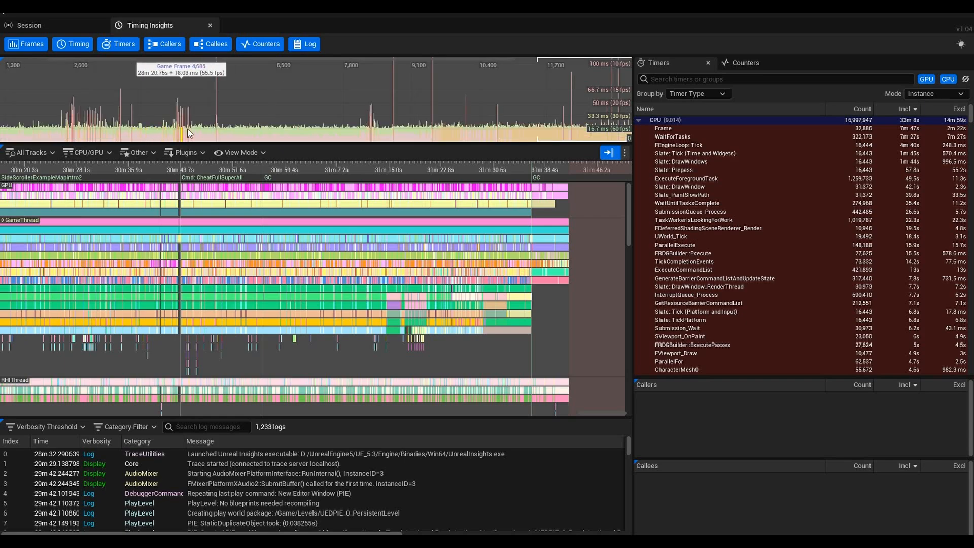
mouse_move(243, 130)
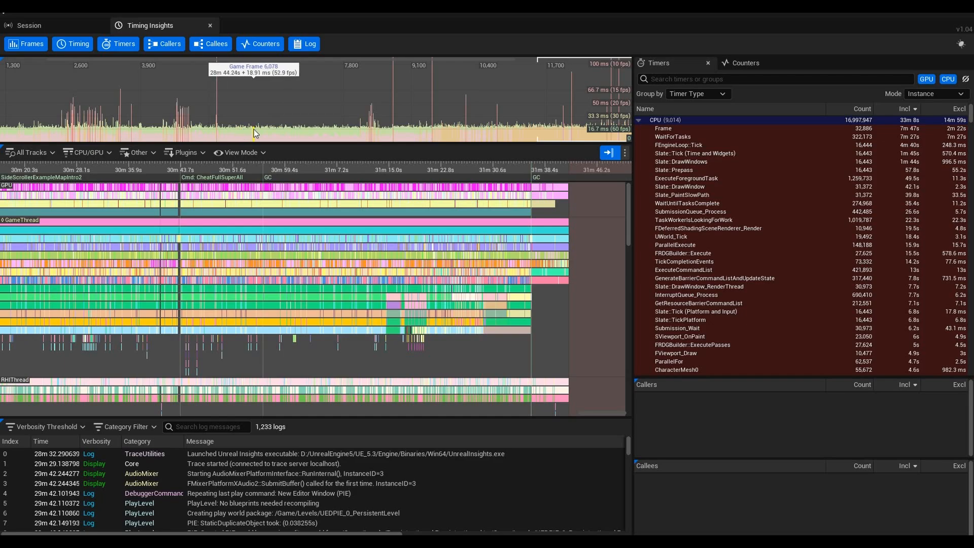
mouse_move(258, 138)
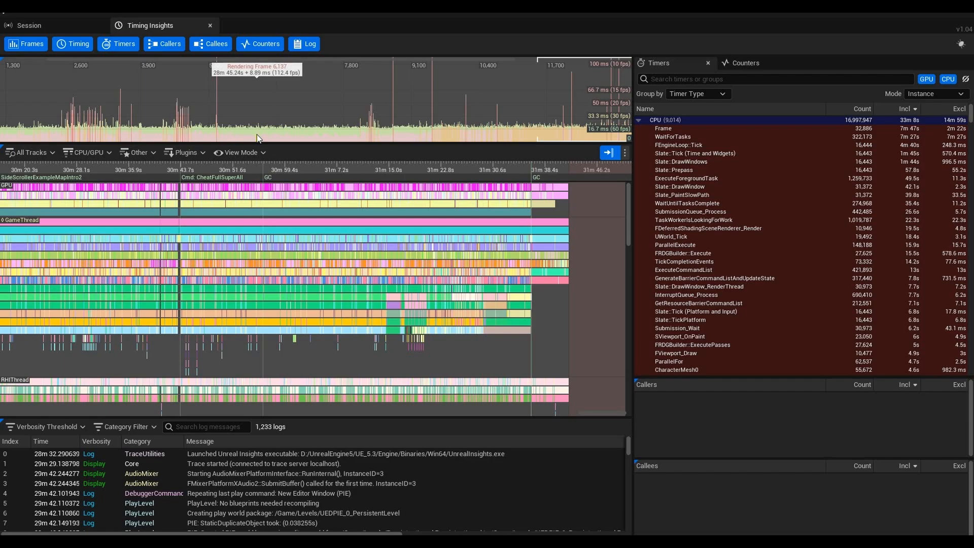
mouse_move(246, 132)
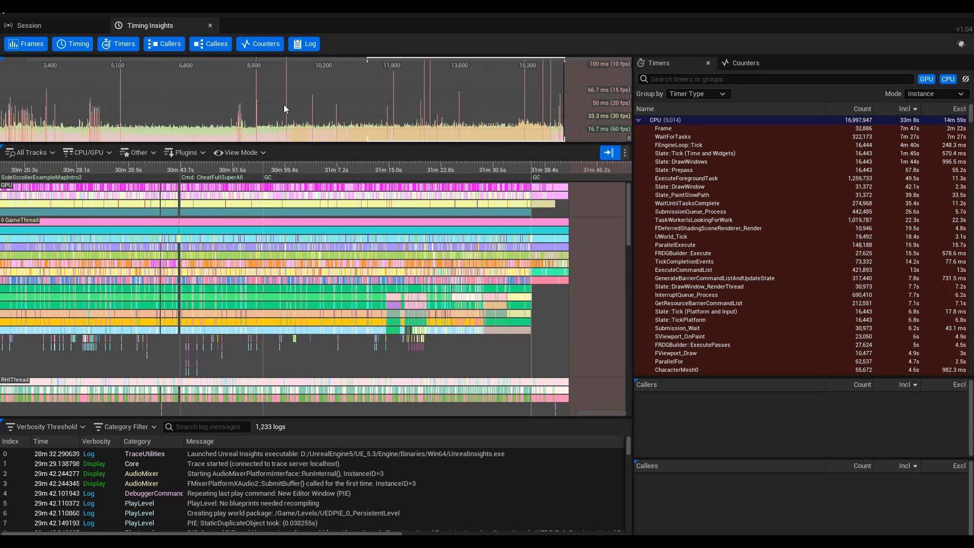
mouse_move(438, 136)
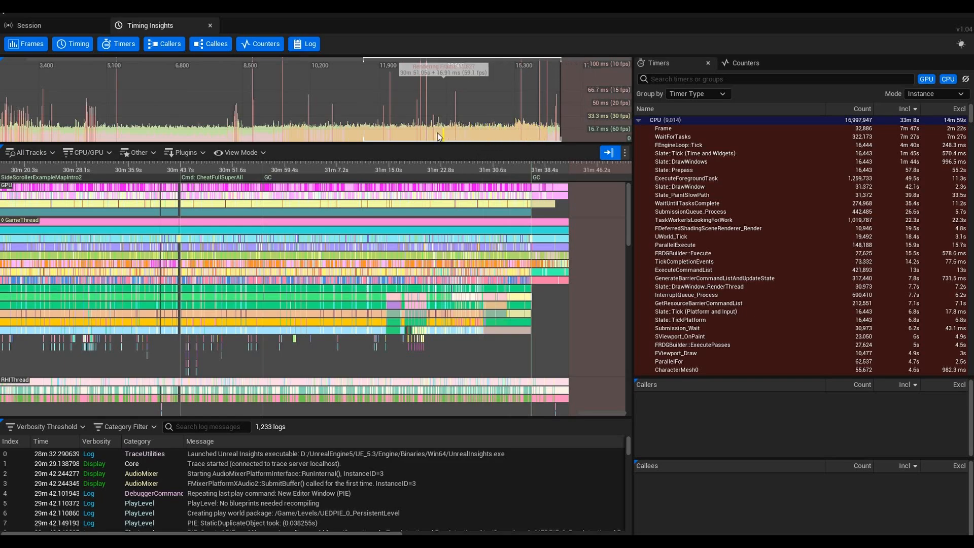
mouse_move(293, 110)
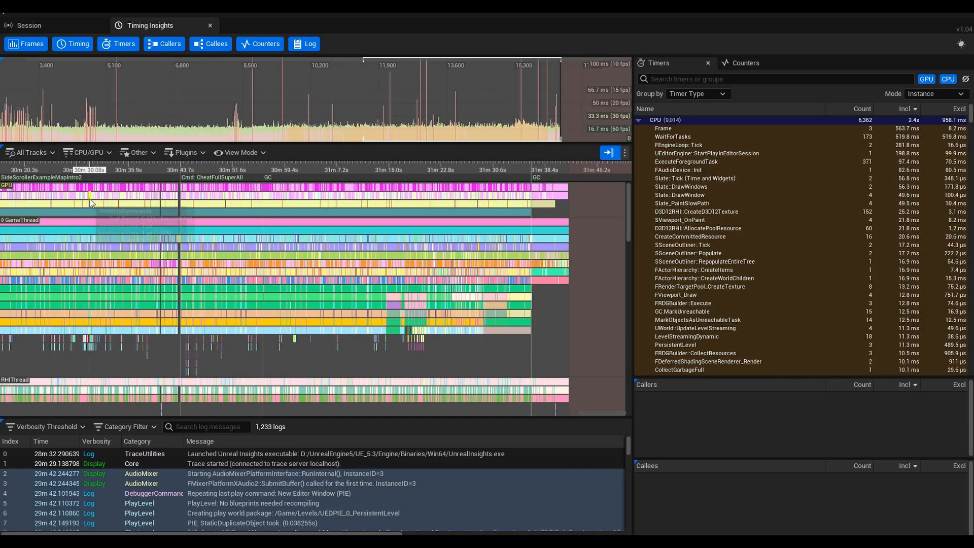
mouse_move(203, 230)
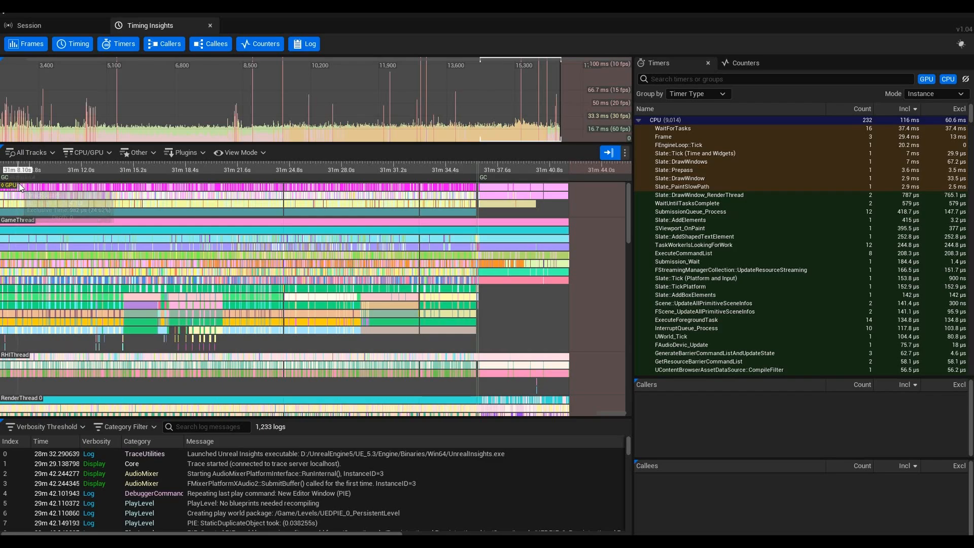
mouse_move(107, 188)
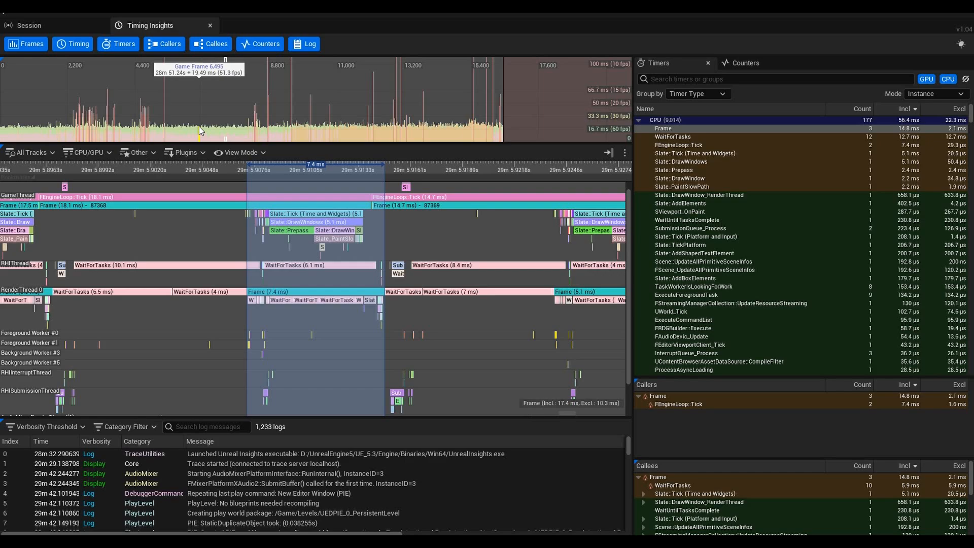
mouse_move(212, 134)
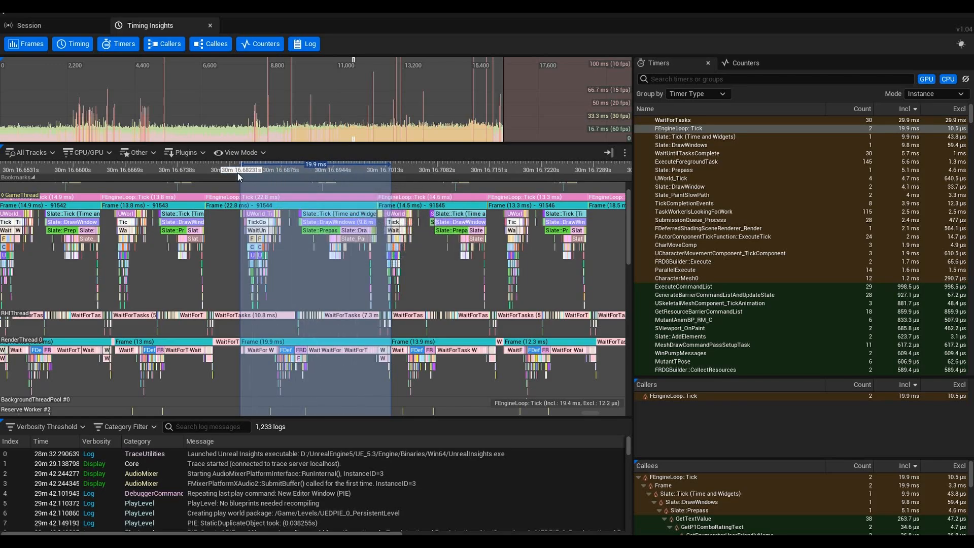
mouse_move(341, 183)
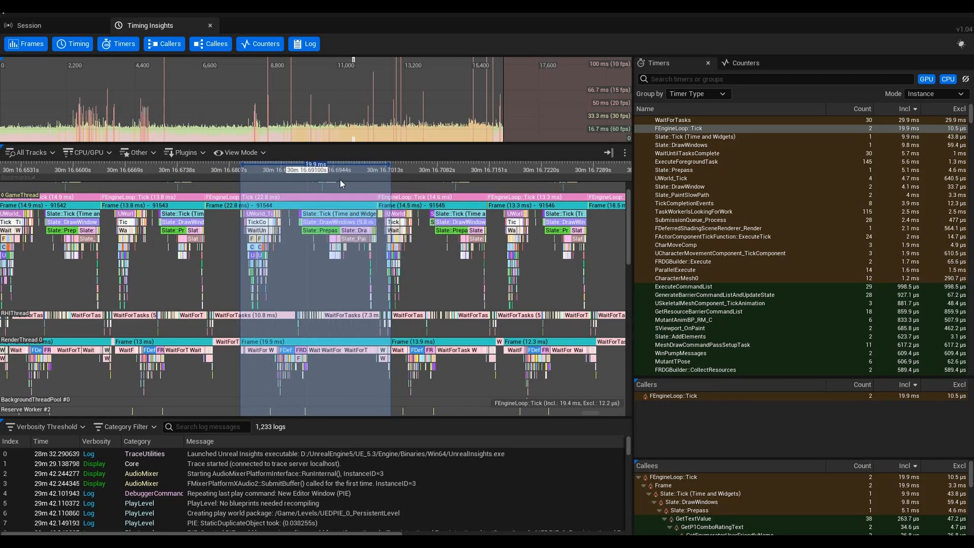
mouse_move(362, 324)
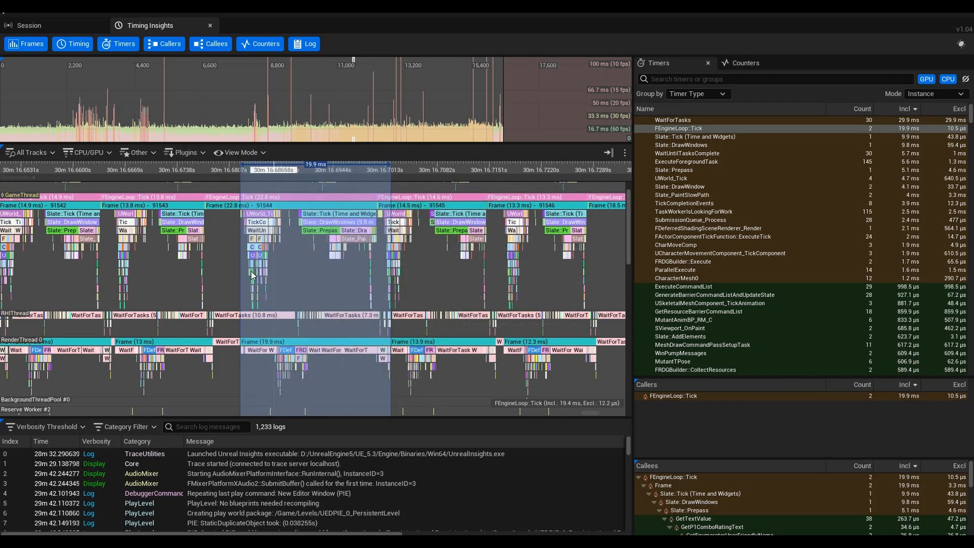
mouse_move(622, 242)
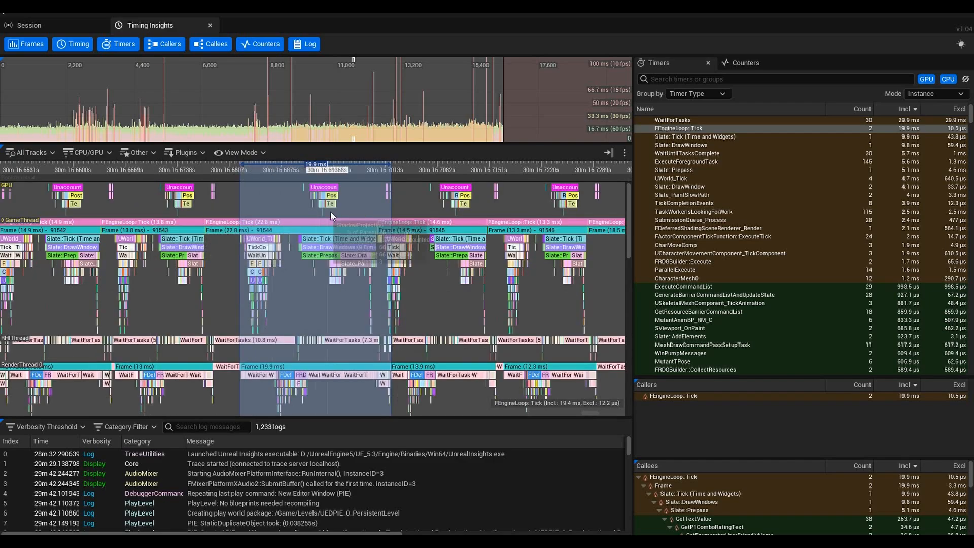
mouse_move(472, 298)
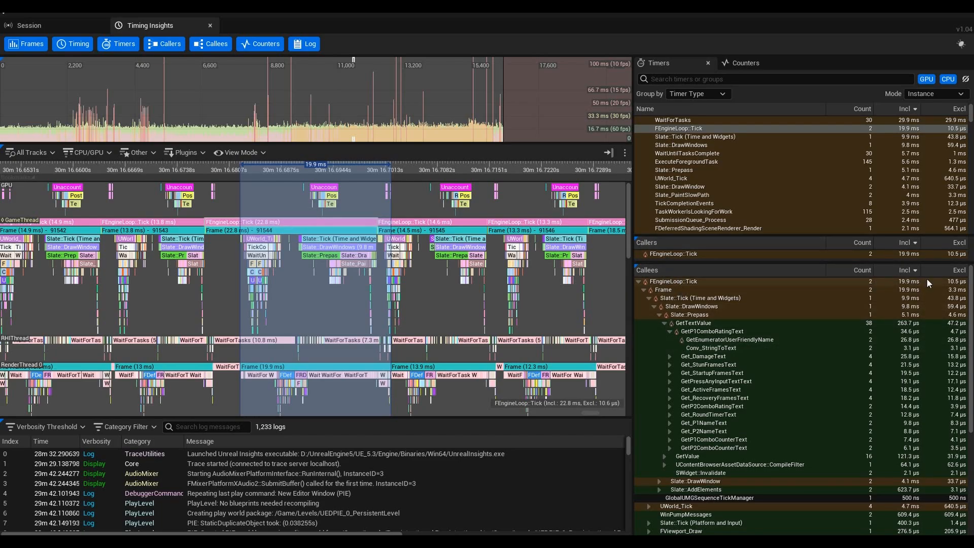
mouse_move(290, 219)
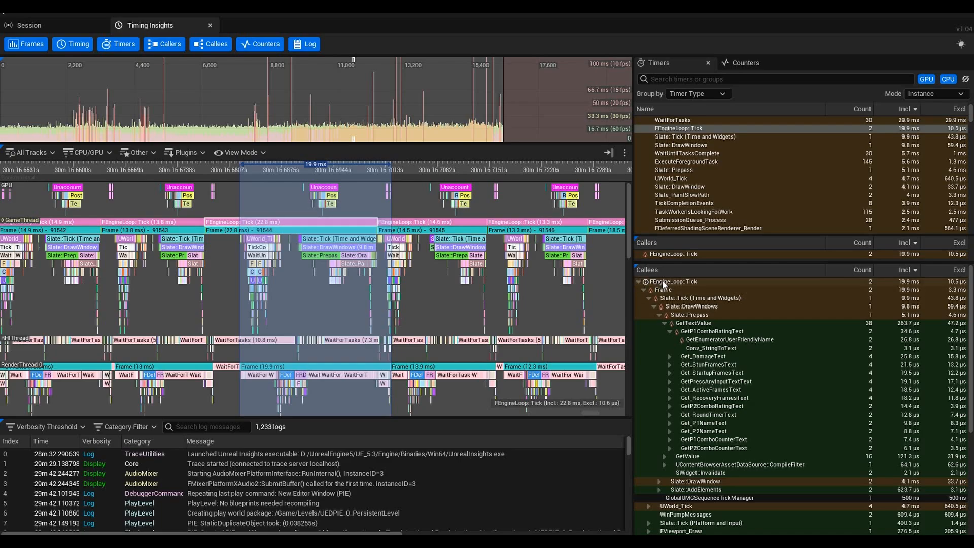
mouse_move(703, 283)
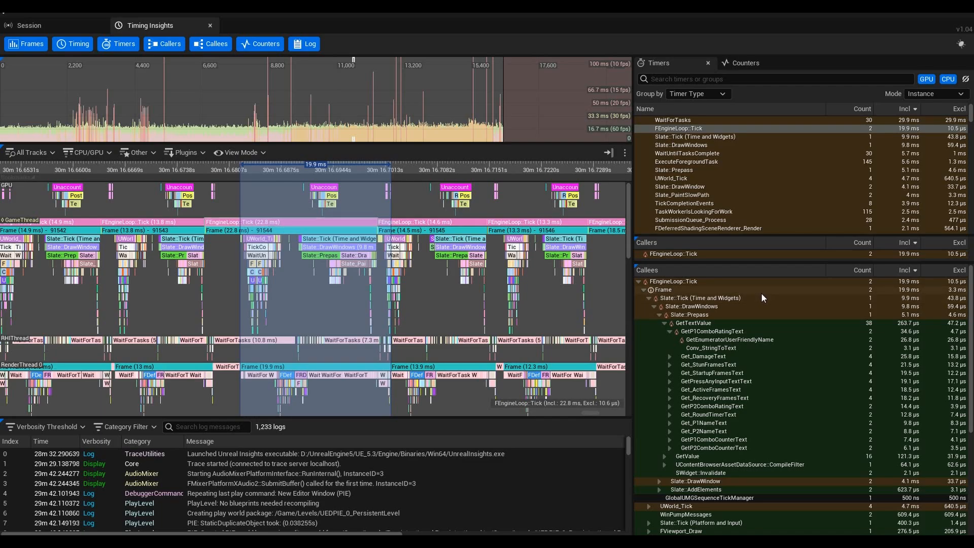
Select Prepass, GetTextValue and GetP1ComboRatingText (34.6 µs) in the Callees tree.
left_click(690, 314)
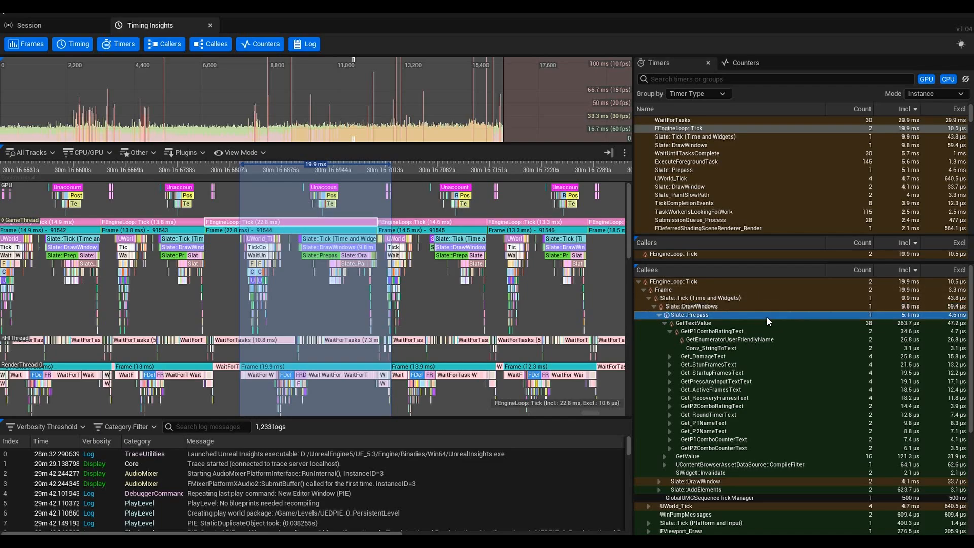
left_click(694, 323)
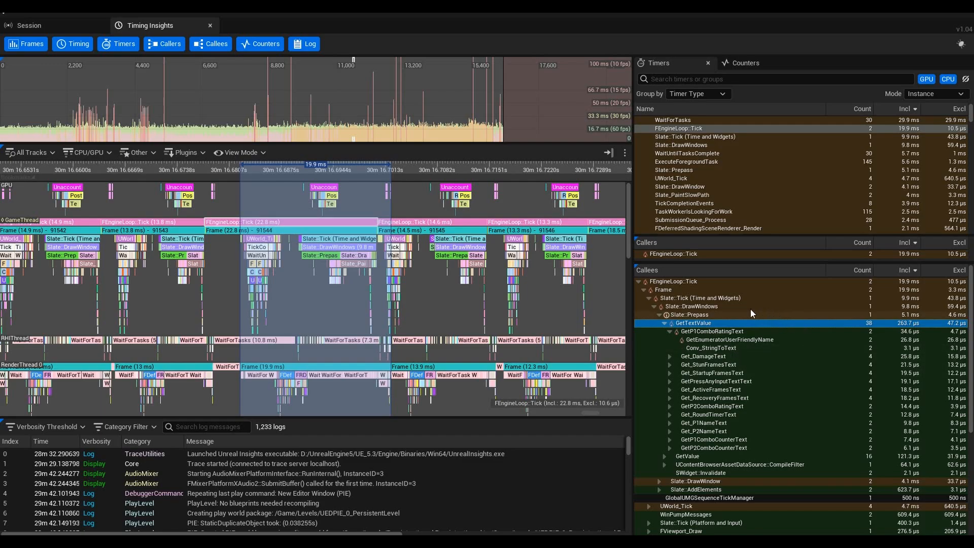
mouse_move(684, 306)
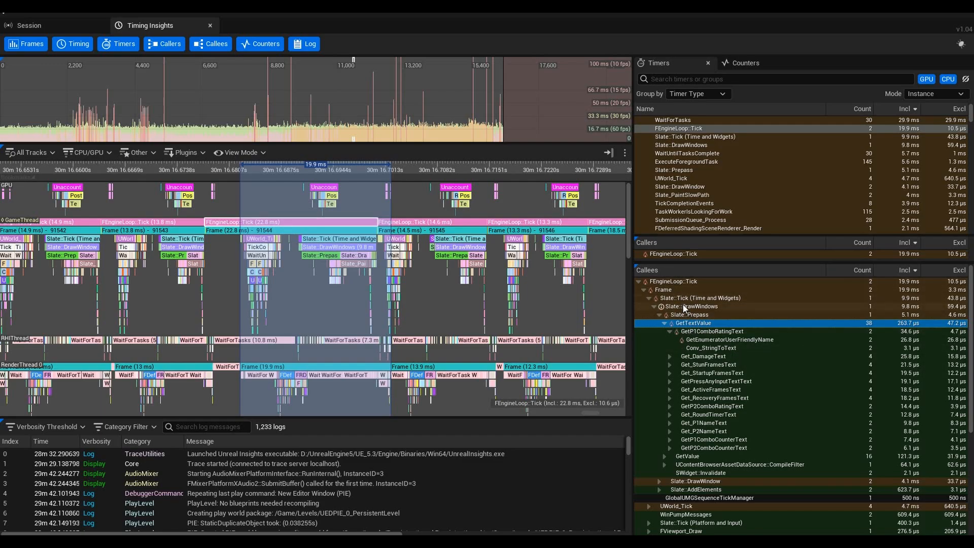
left_click(712, 332)
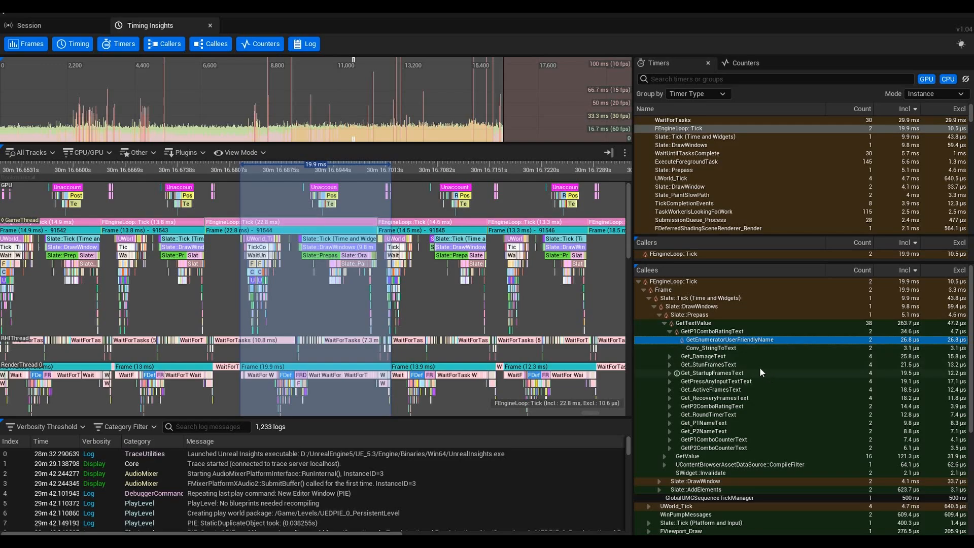
mouse_move(731, 349)
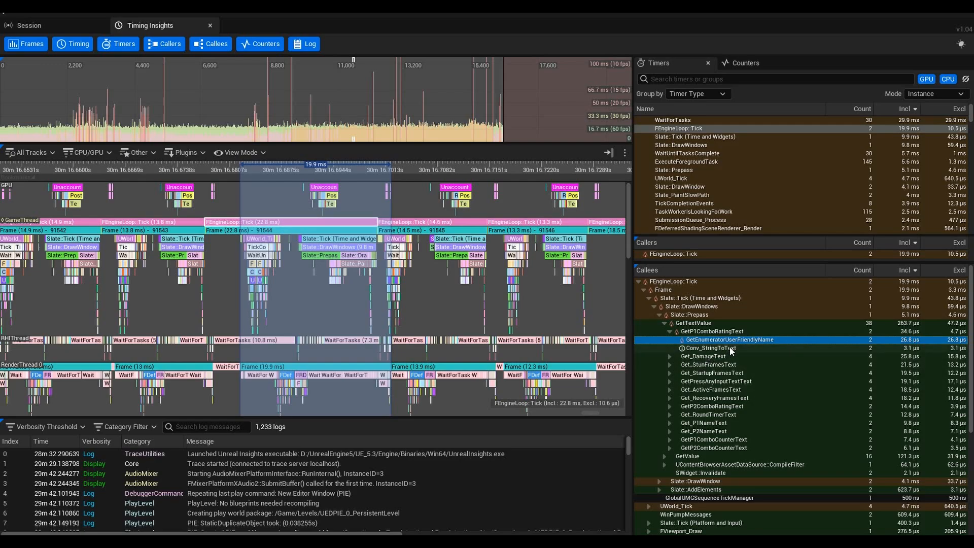
mouse_move(922, 351)
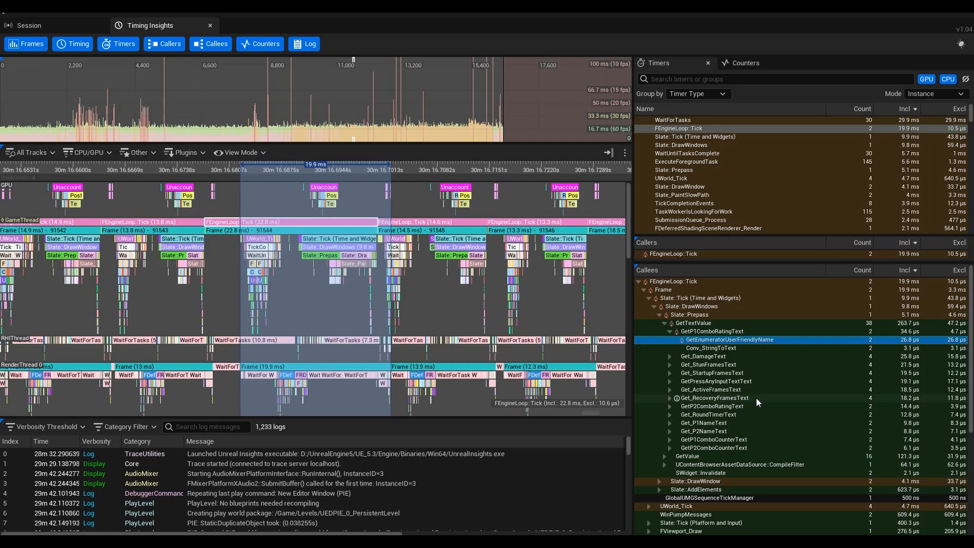
mouse_move(750, 417)
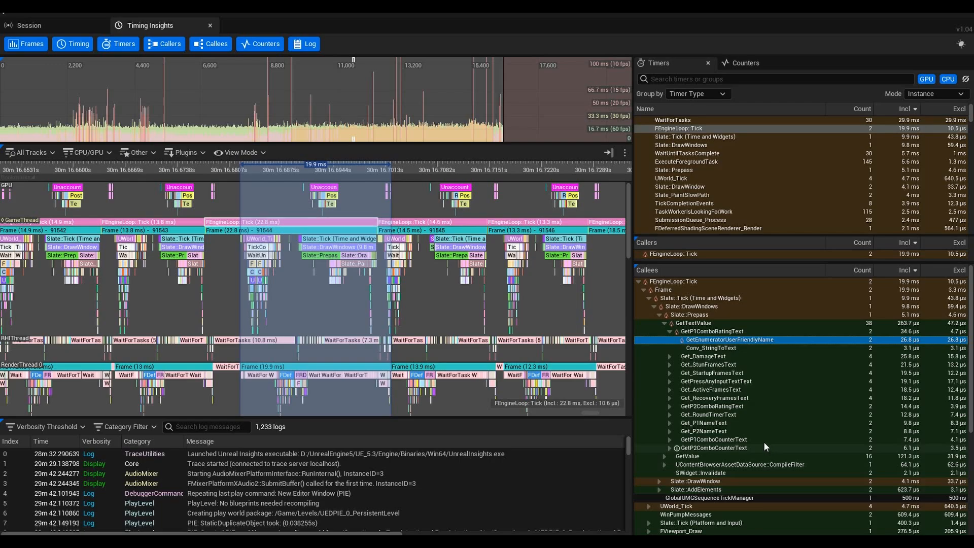
mouse_move(736, 414)
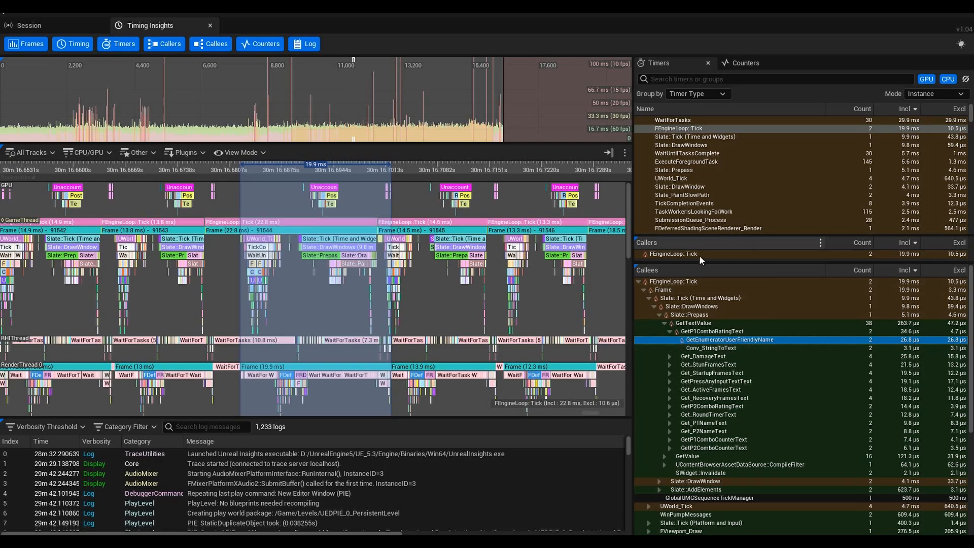
mouse_move(859, 316)
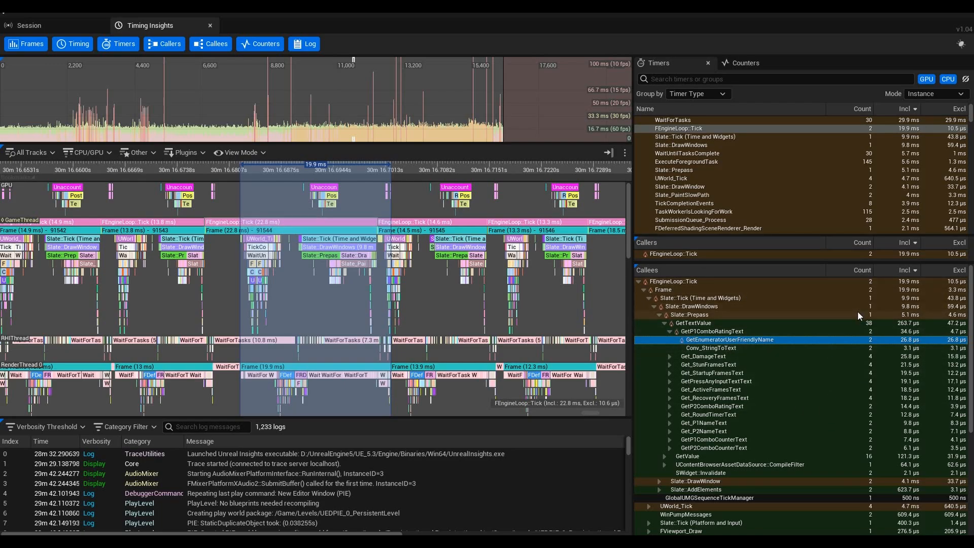
mouse_move(771, 326)
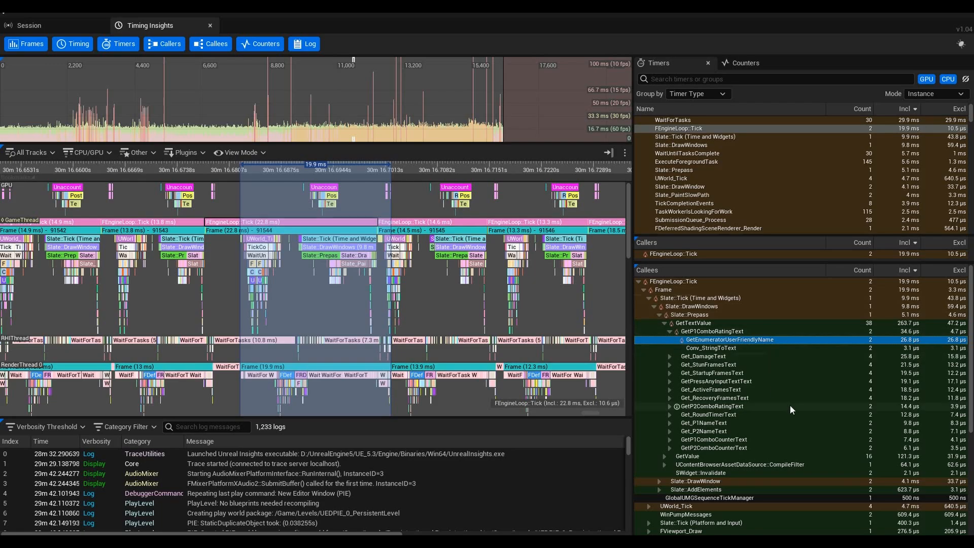
left_click(712, 331)
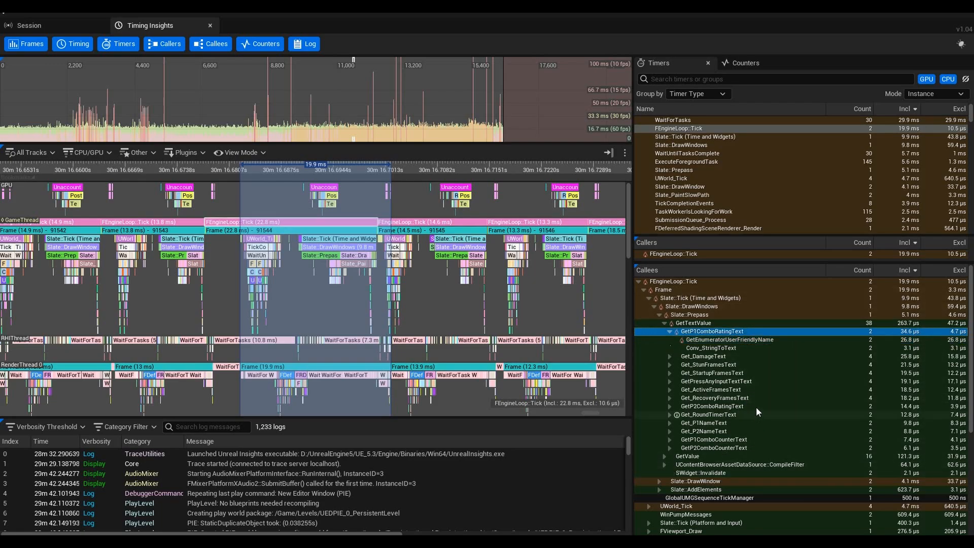
Expand the other text getters, revealing Conv_IntToText, Conv_DoubleToText and IsValid callees.
left_click(671, 356)
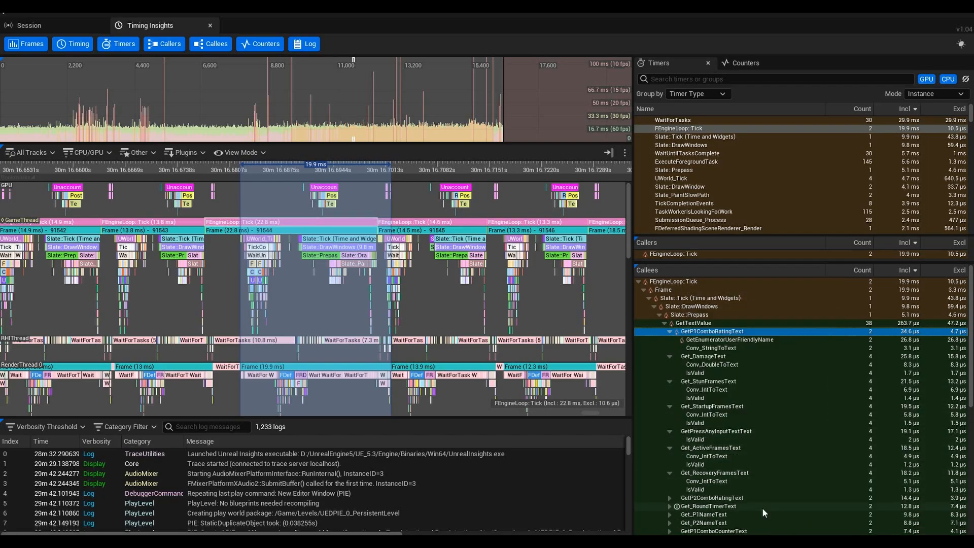
mouse_move(743, 373)
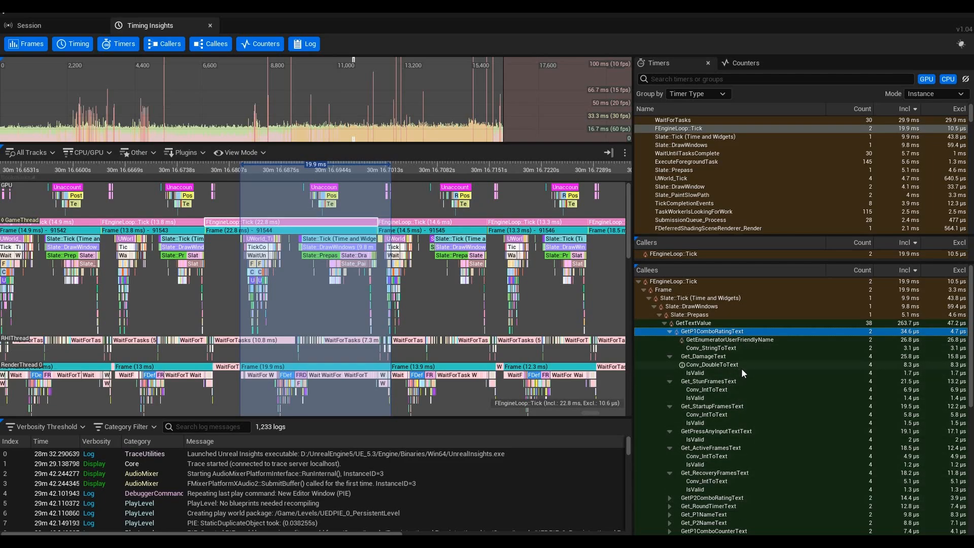
left_click(695, 373)
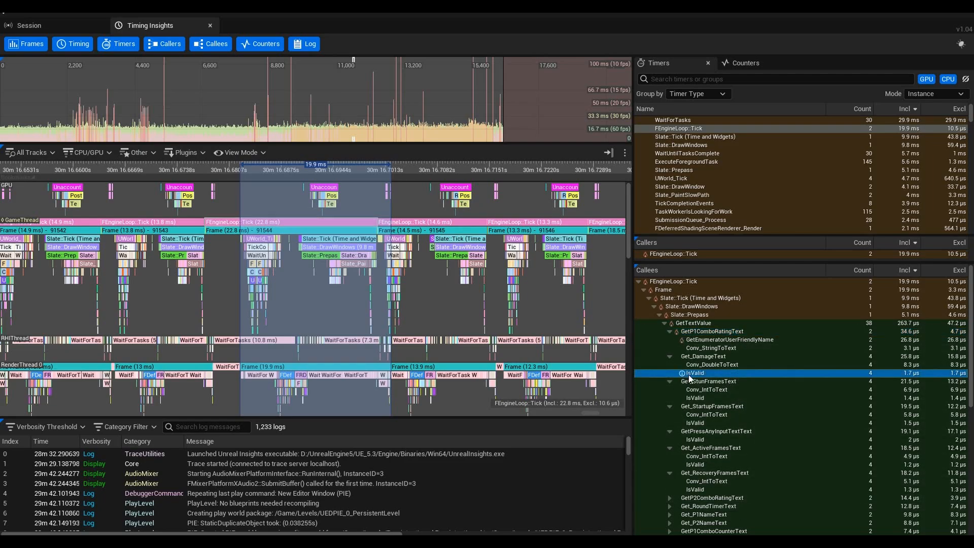
mouse_move(766, 376)
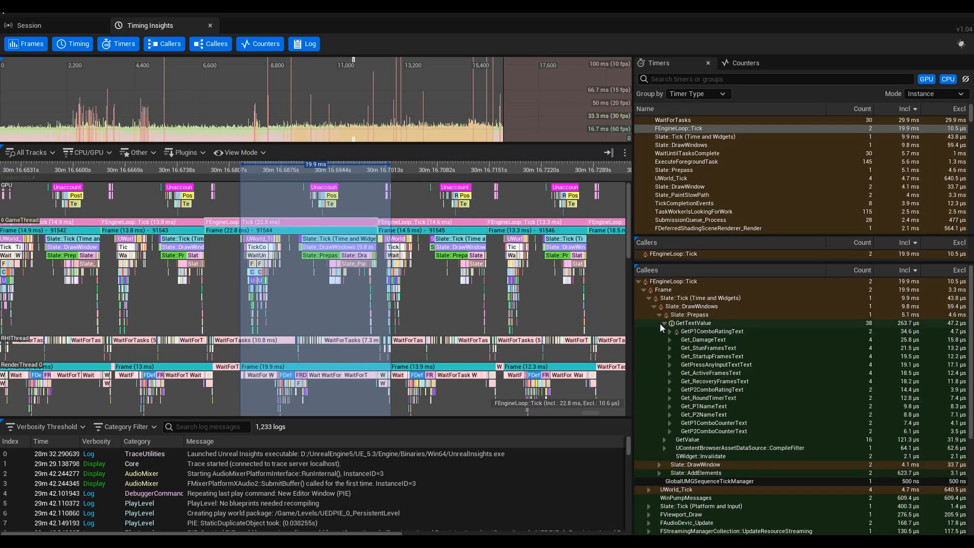
Collapse GetTextValue, expand and fold Get_P1CharacterImage, then collapse GetValue.
left_click(666, 323)
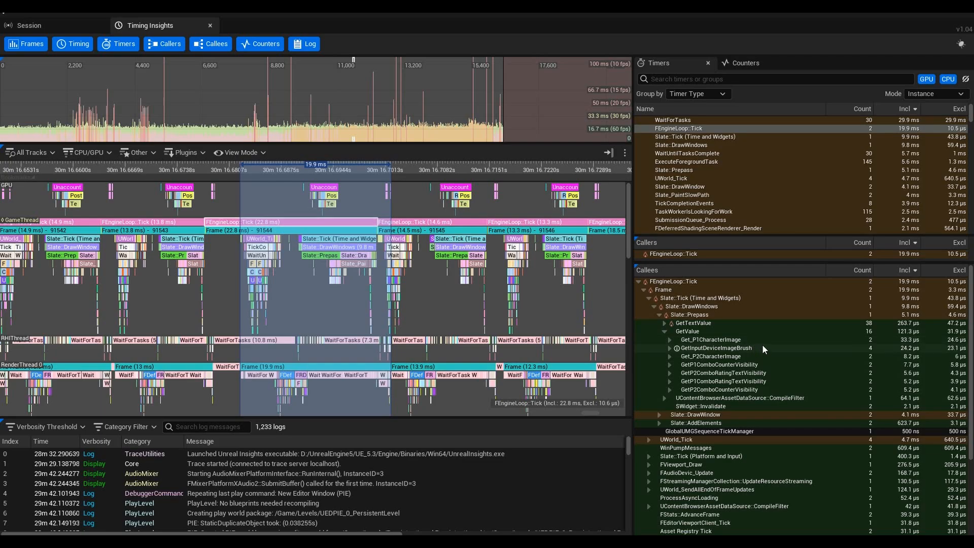
mouse_move(655, 346)
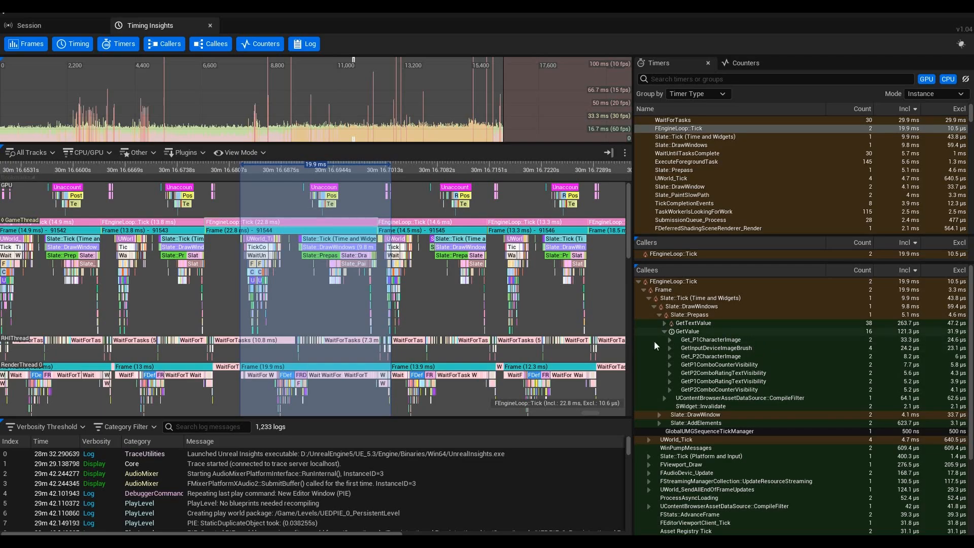
left_click(670, 339)
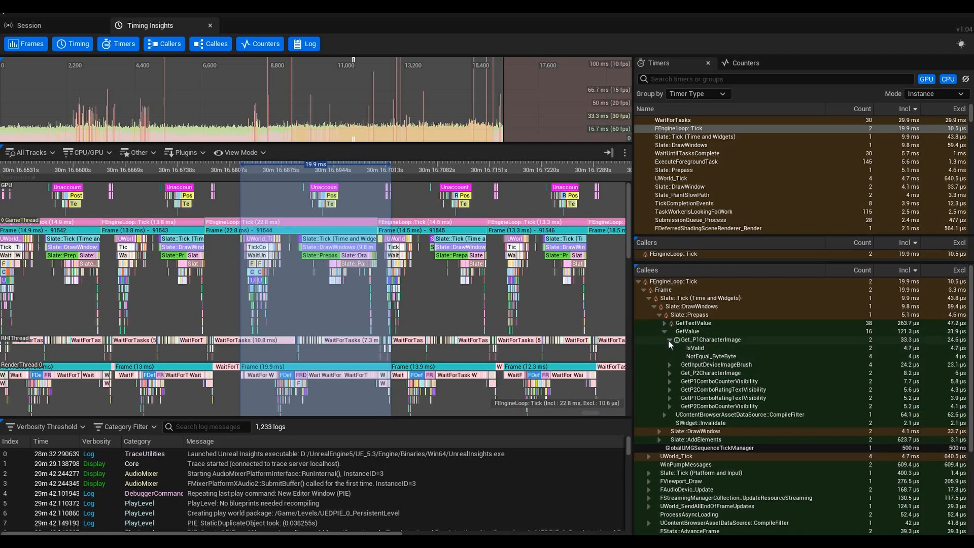
left_click(670, 339)
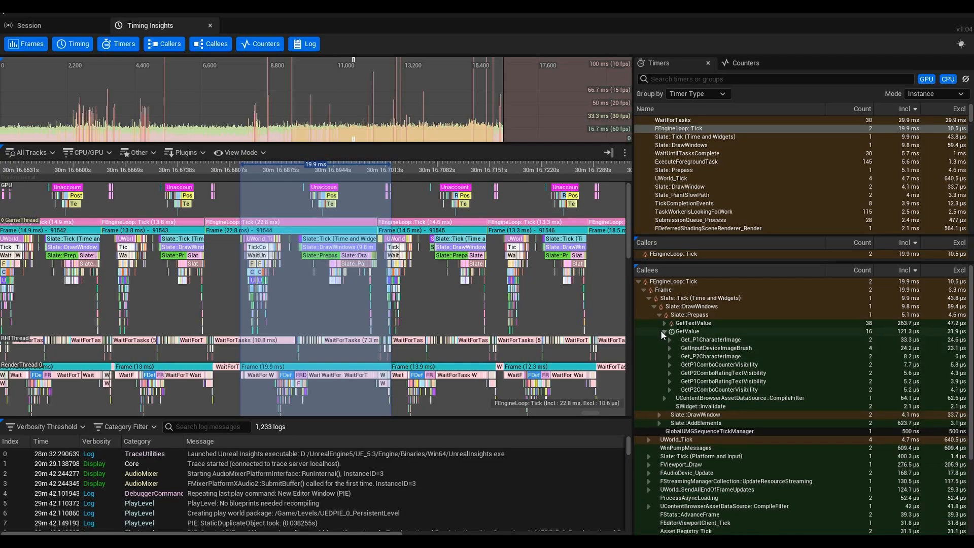
left_click(664, 332)
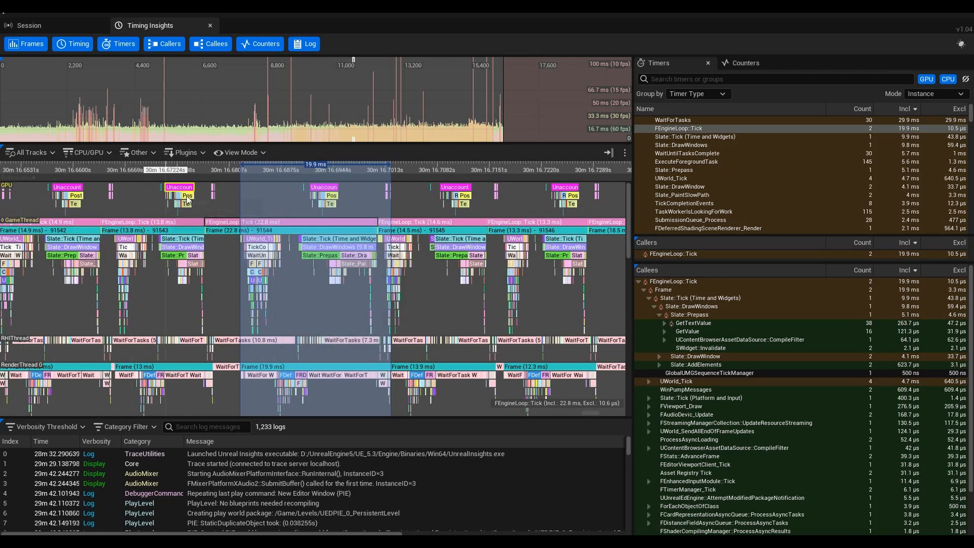
mouse_move(329, 196)
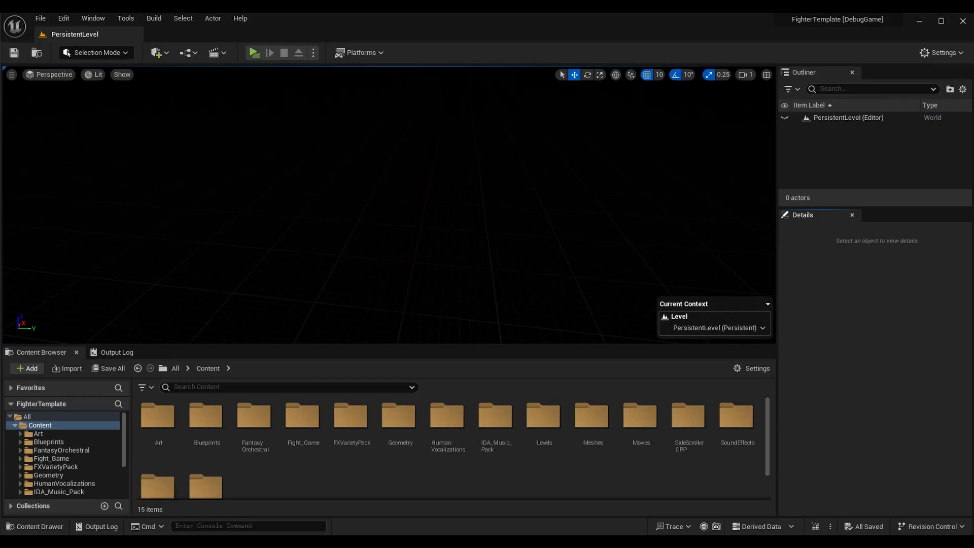
Search the Content Browser for the HUD, open BaseGMHUD, and show its Get P1Combo Rating Text graph.
left_click(280, 387)
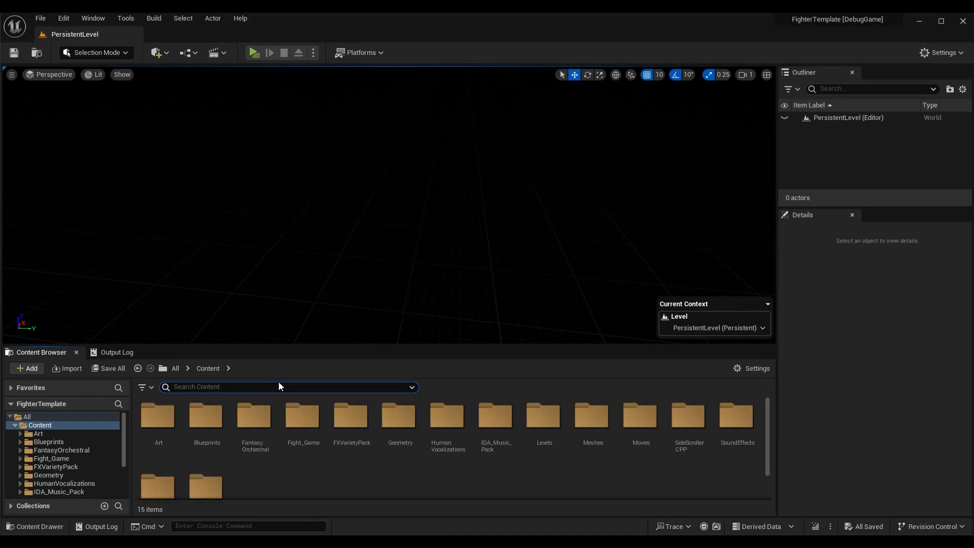
type("BaseC")
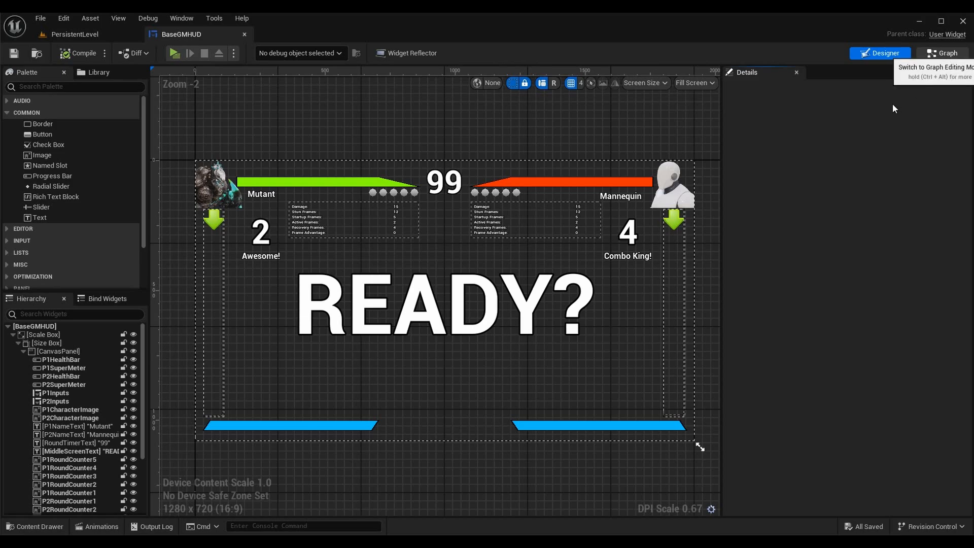
left_click(944, 52)
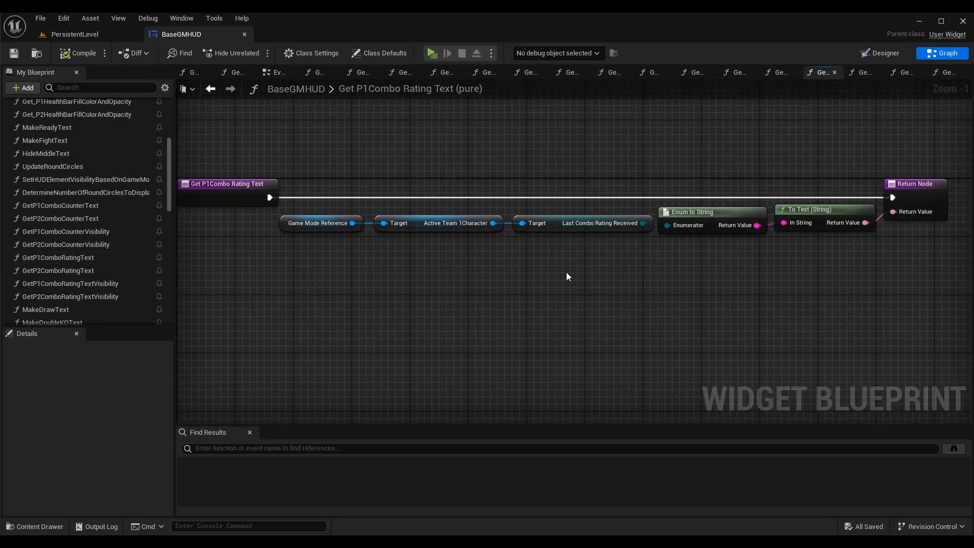
mouse_move(441, 295)
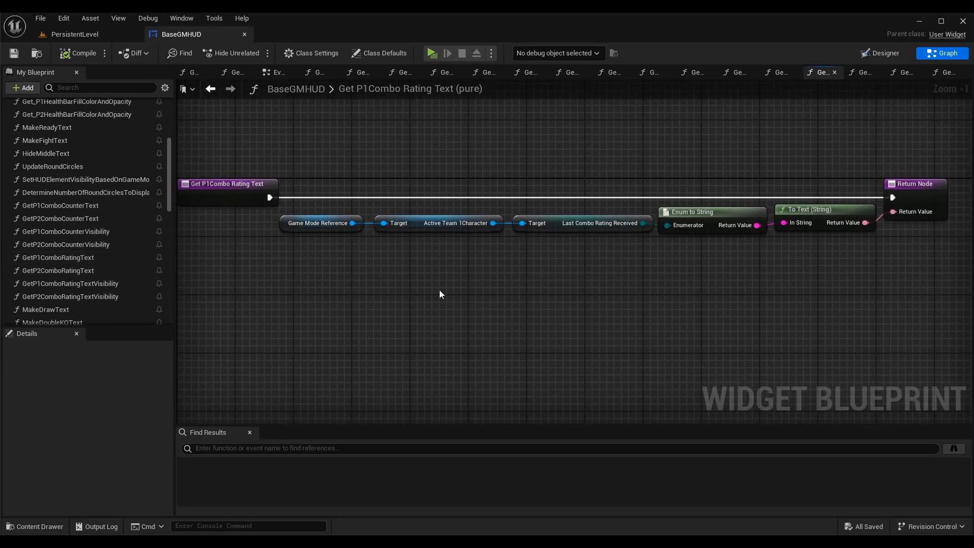
mouse_move(728, 211)
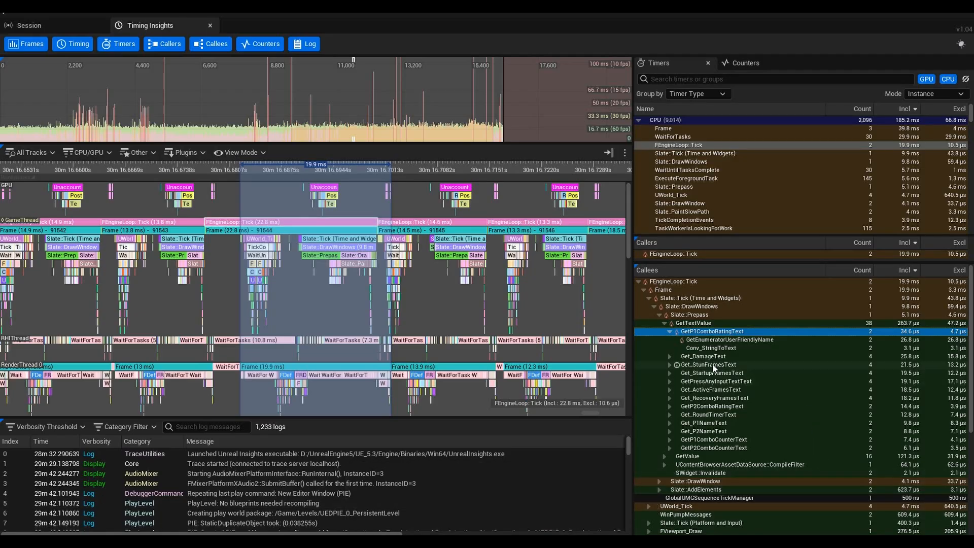
mouse_move(757, 343)
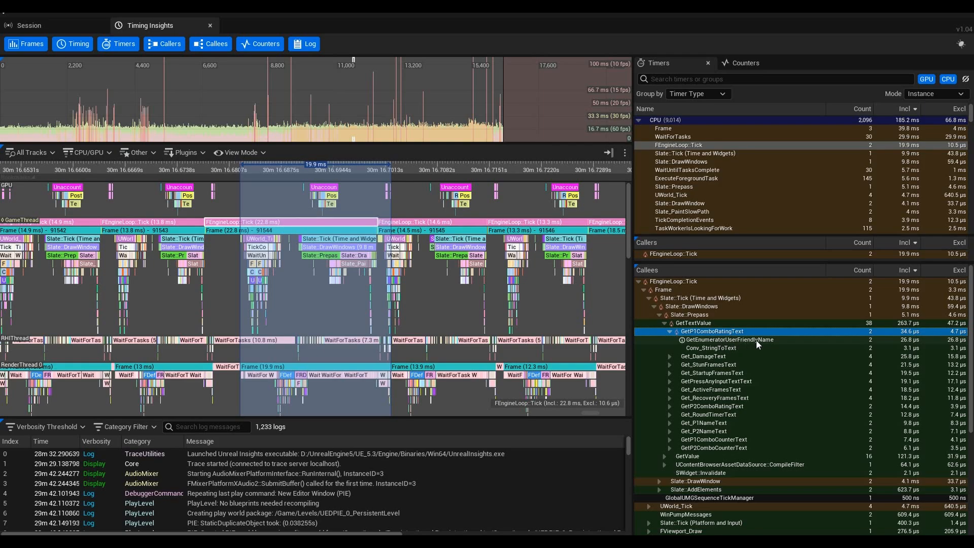
mouse_move(524, 535)
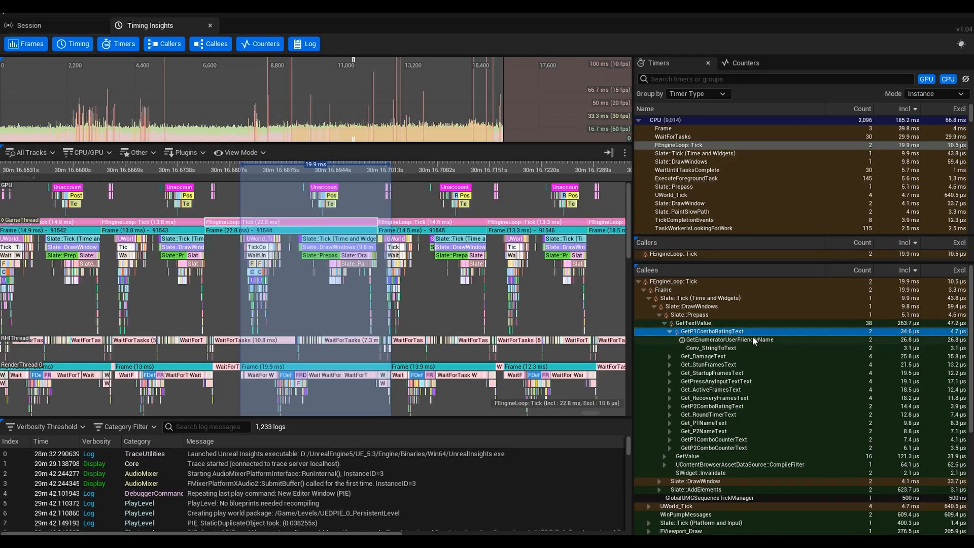
Select GetEnumeratorUserFriendlyName under GetP1ComboRatingText in the Callees panel.
left_click(711, 347)
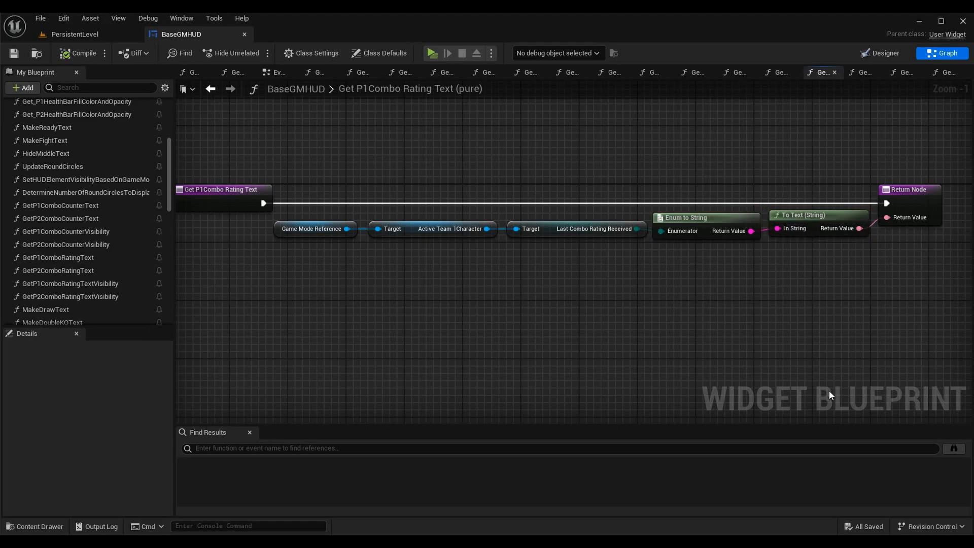
mouse_move(678, 232)
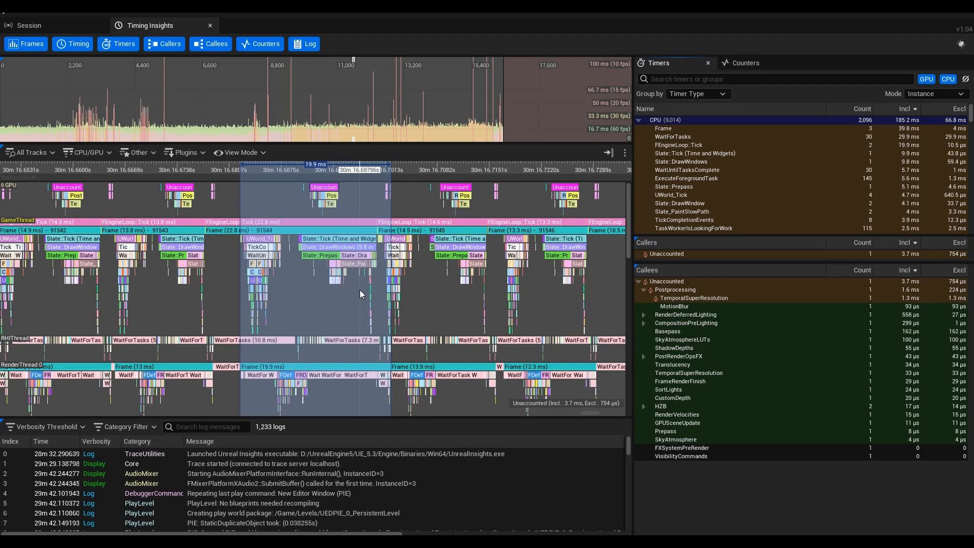
mouse_move(284, 230)
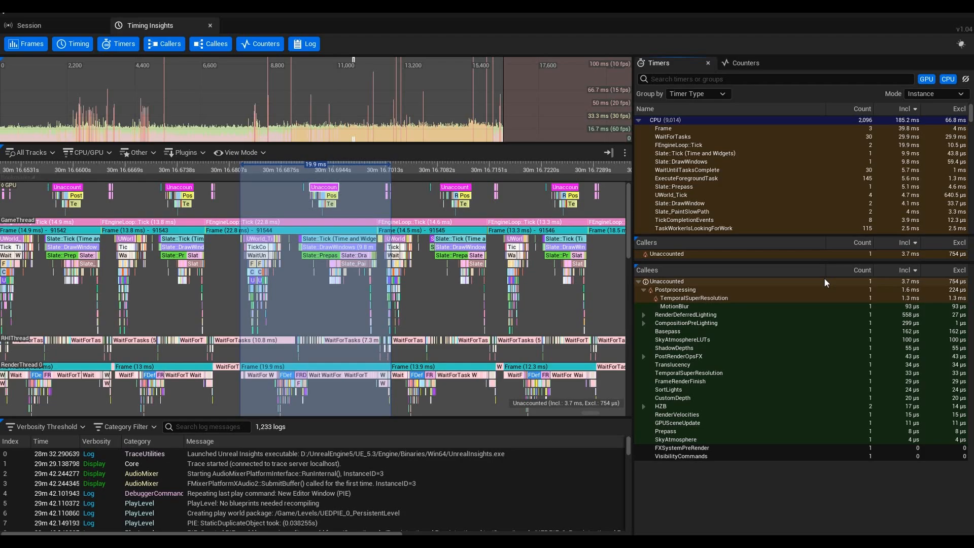
mouse_move(112, 106)
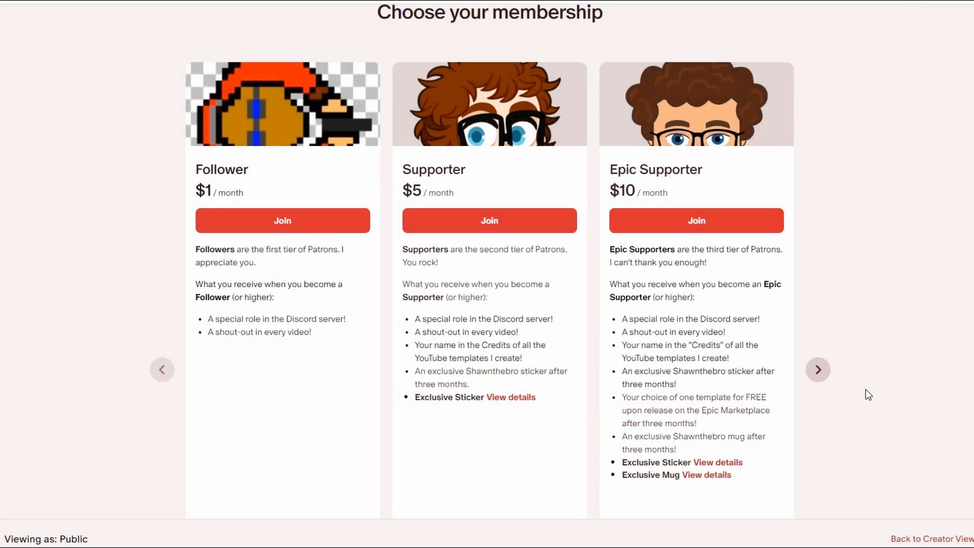
Advance the membership tier carousel twice to reveal the $20 Super Epic Supporter tier.
left_click(817, 369)
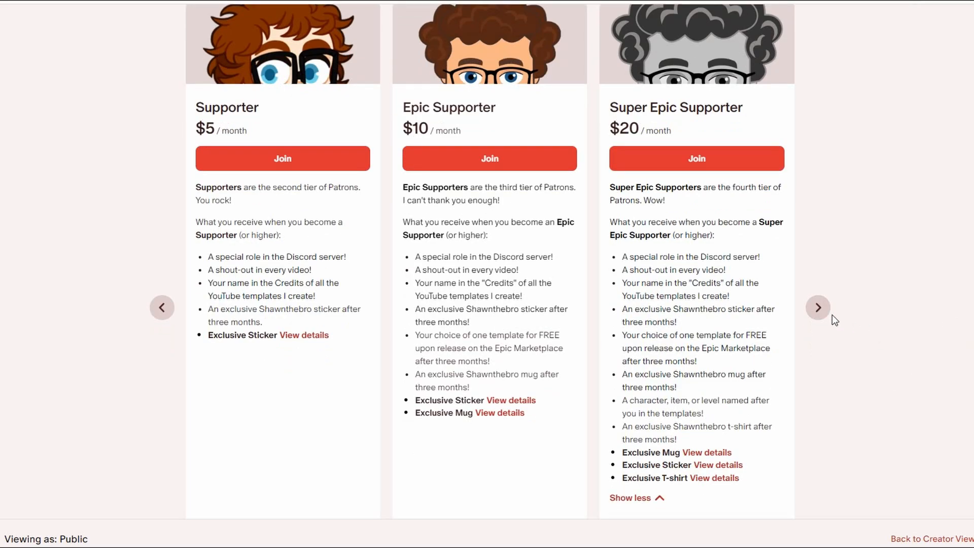
left_click(818, 307)
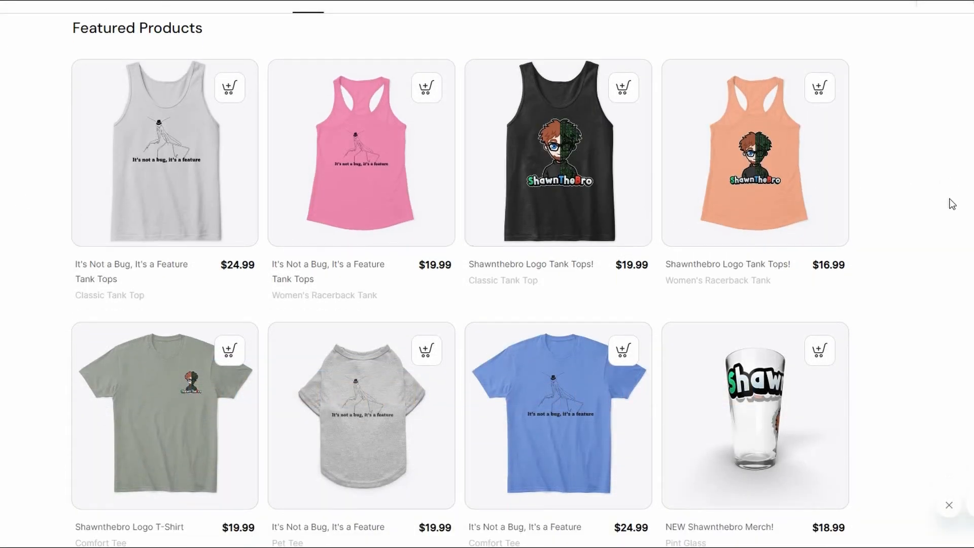
Scroll the Featured Products grid down to the Feet Detected white slides.
scroll("down", 3)
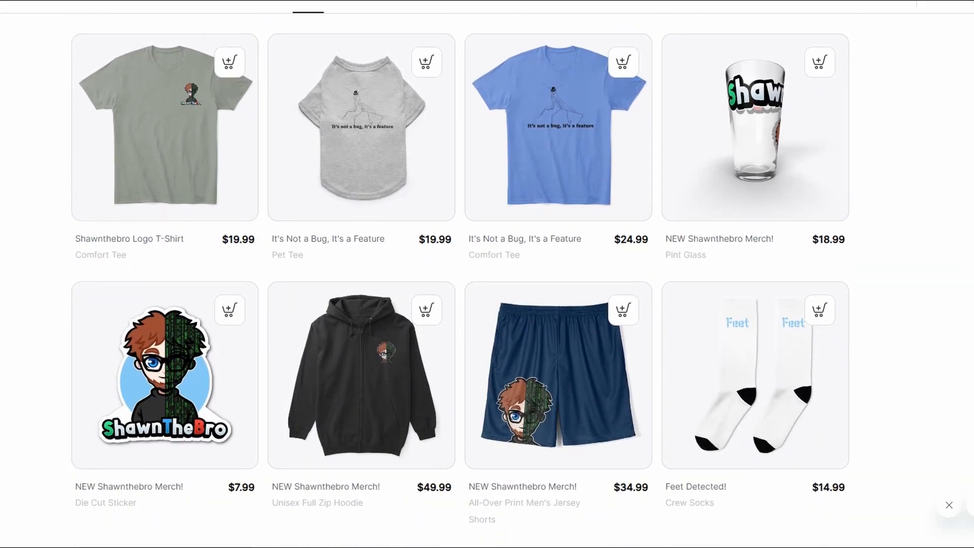
scroll("down", 3)
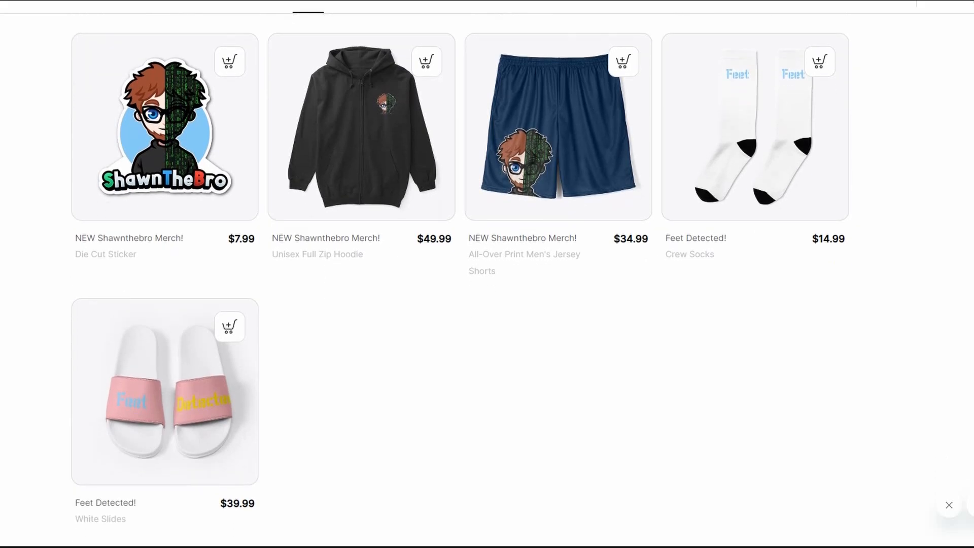